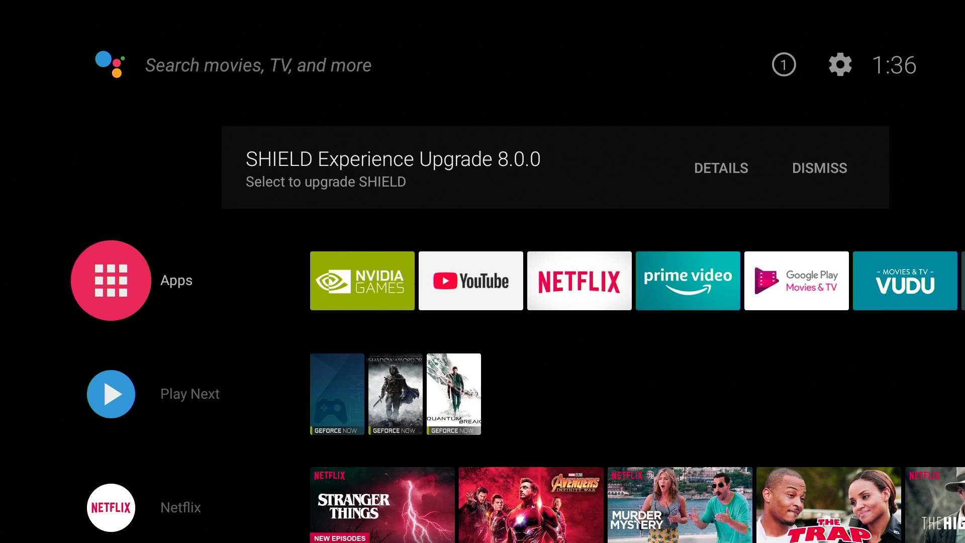
mouse_move(720, 168)
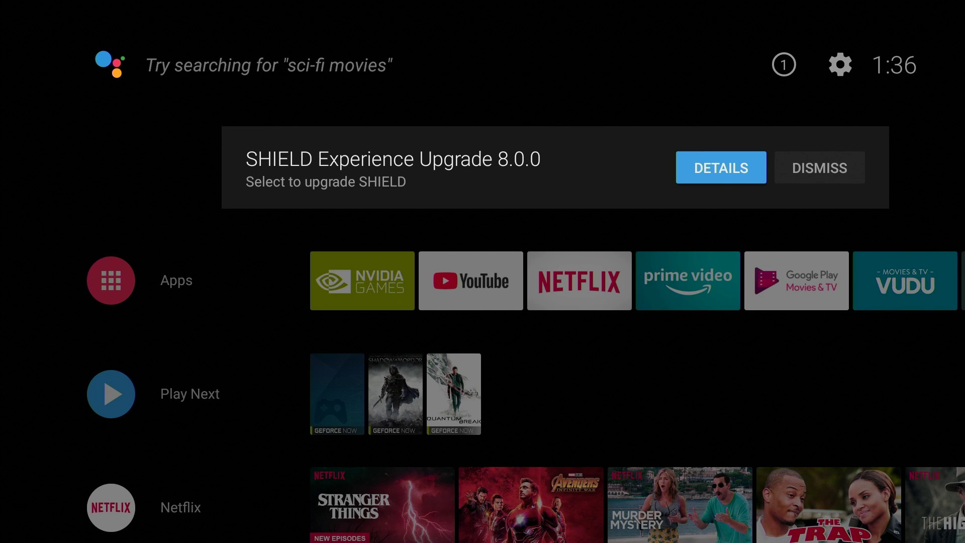
Bring up the What's New notes from the 8.0.0 upgrade notification's details
left_click(720, 168)
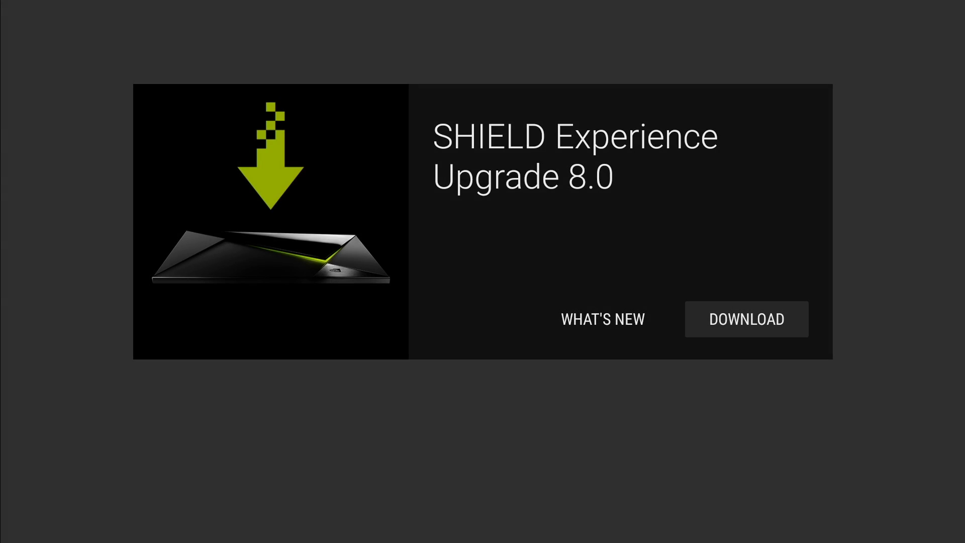
left_click(602, 318)
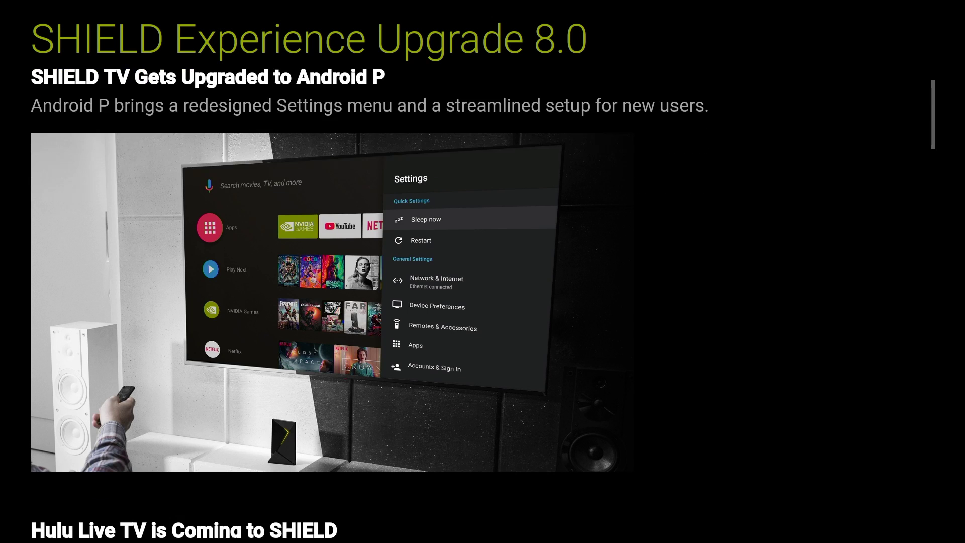
Scroll the release notes to the bottom and slightly back up
scroll("down", 3)
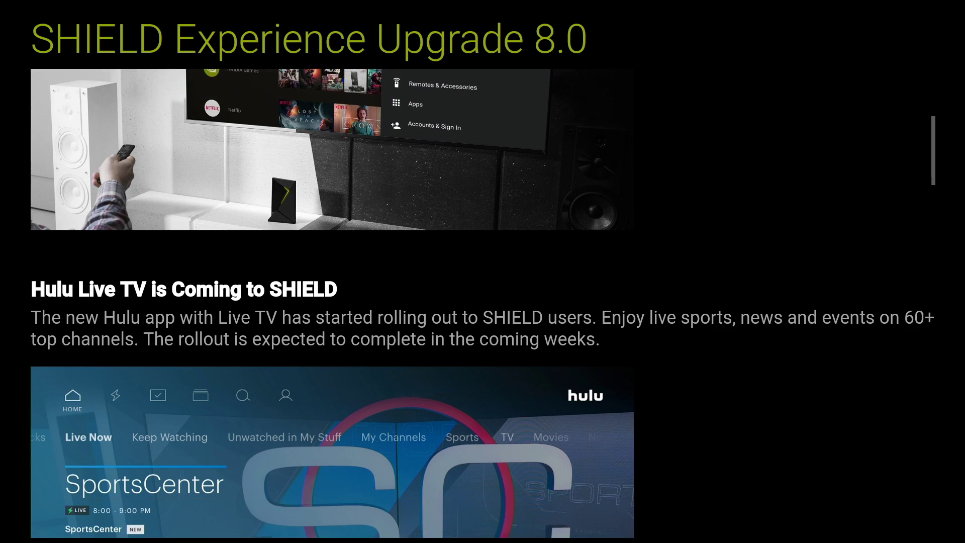
scroll("down", 3)
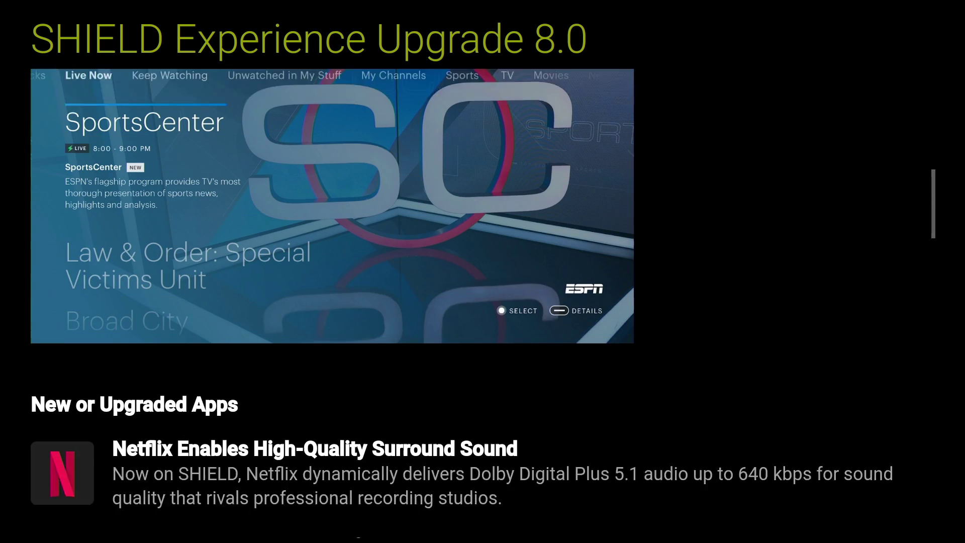
scroll("down", 3)
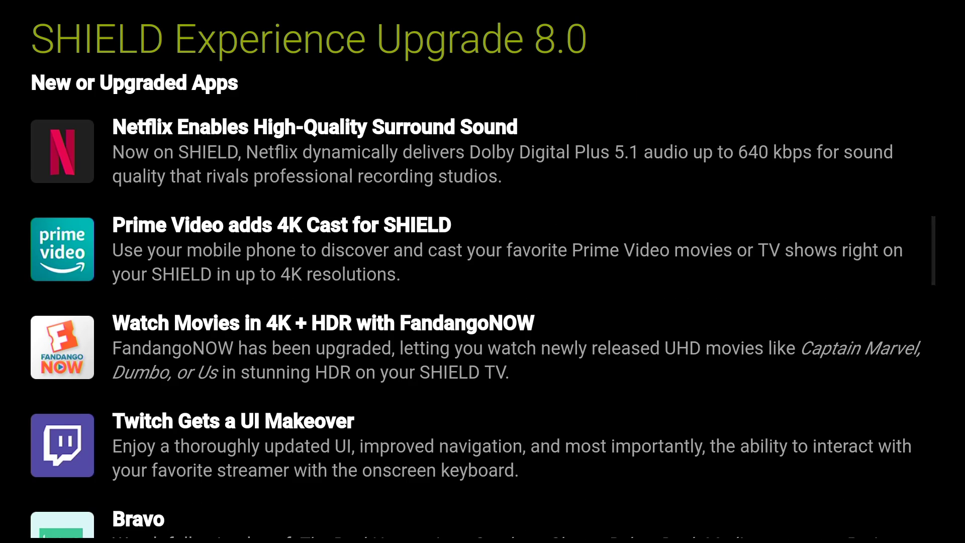
scroll("down", 3)
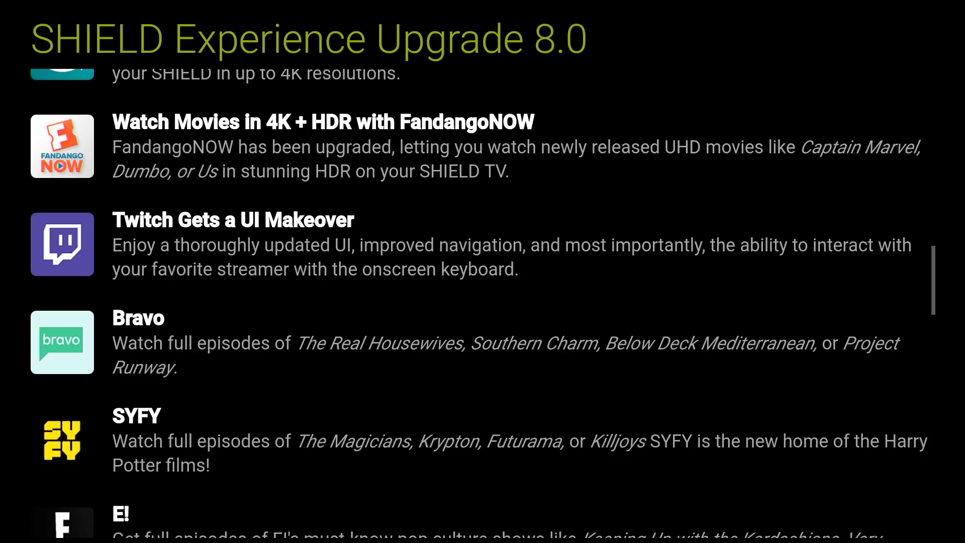
scroll("down", 3)
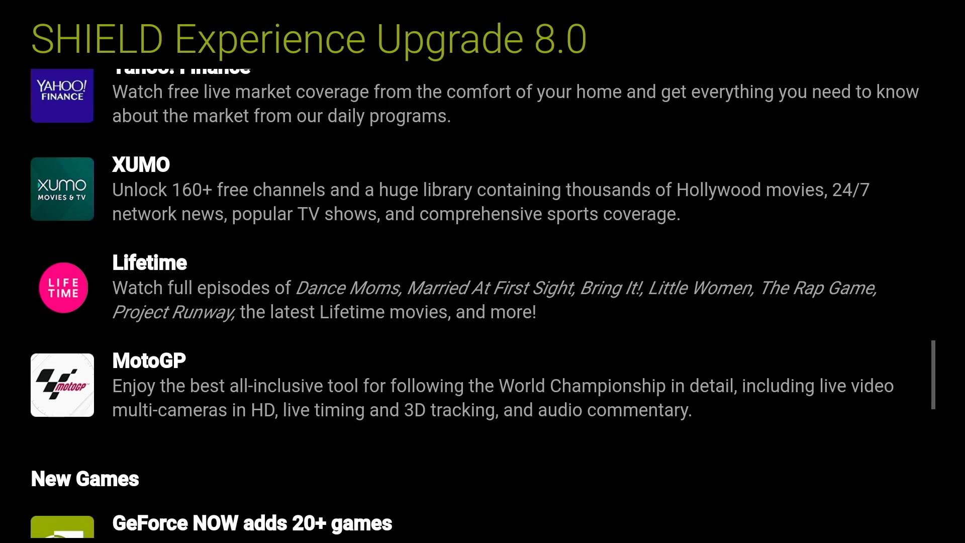
scroll("down", 3)
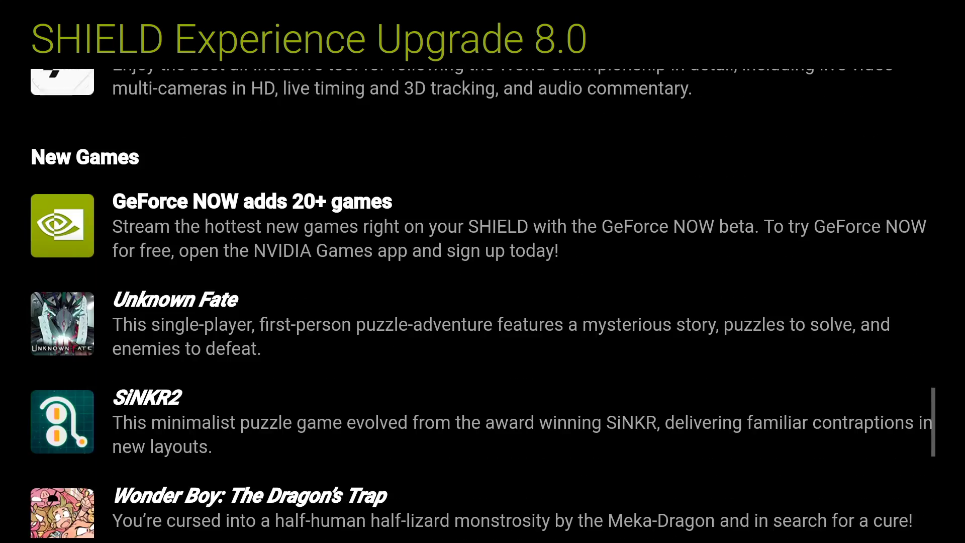
scroll("up", 3)
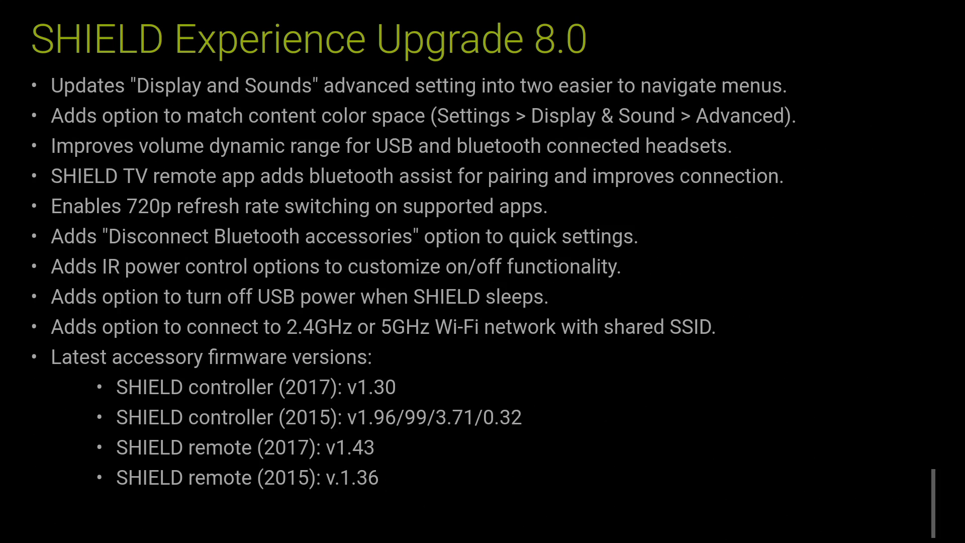
scroll("up", 3)
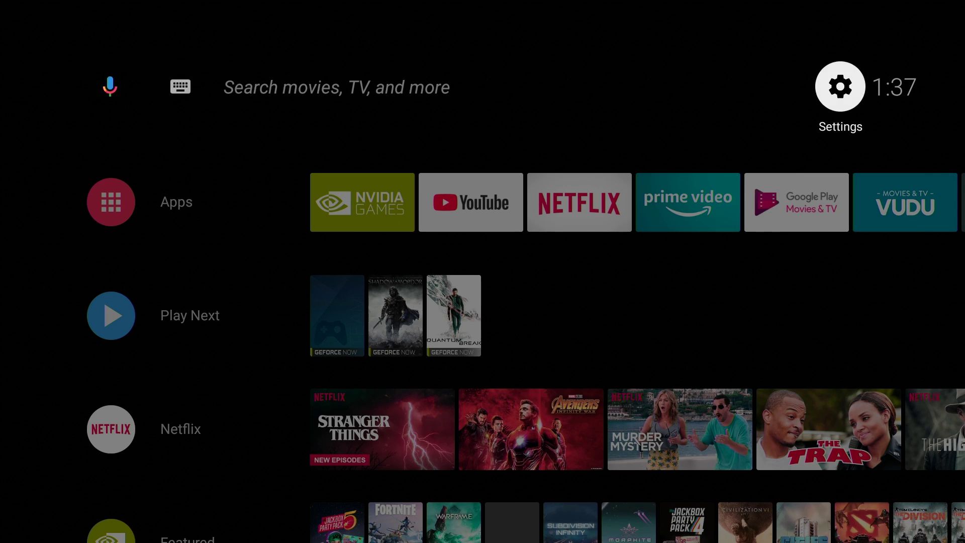
From Settings > About > System upgrade, run Check for upgrade to reach the 8.0 download prompt
left_click(839, 85)
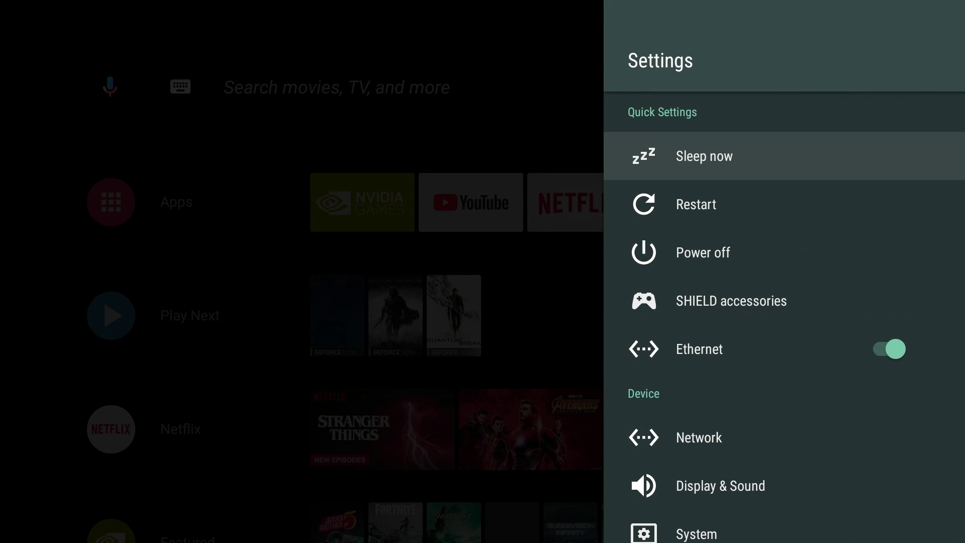
scroll("down", 3)
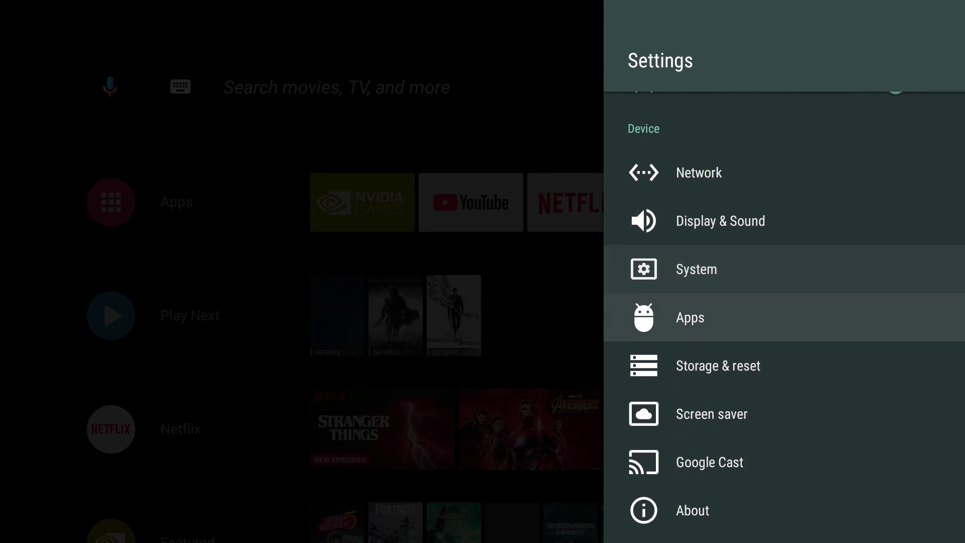
left_click(692, 509)
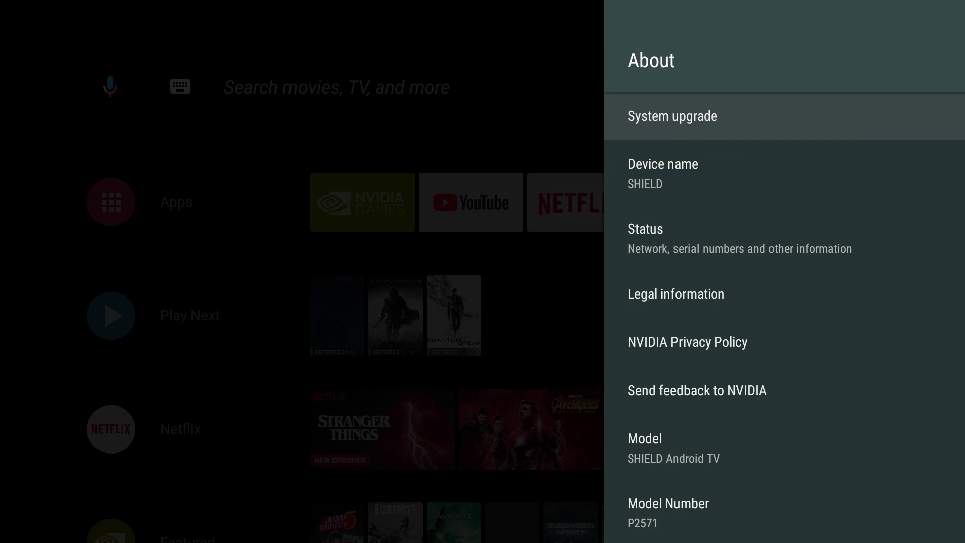
left_click(672, 115)
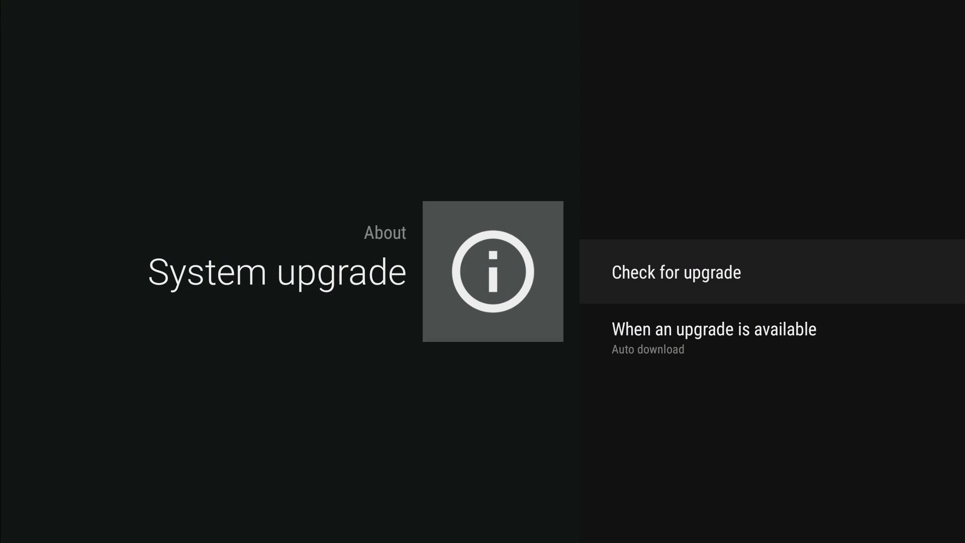
left_click(675, 272)
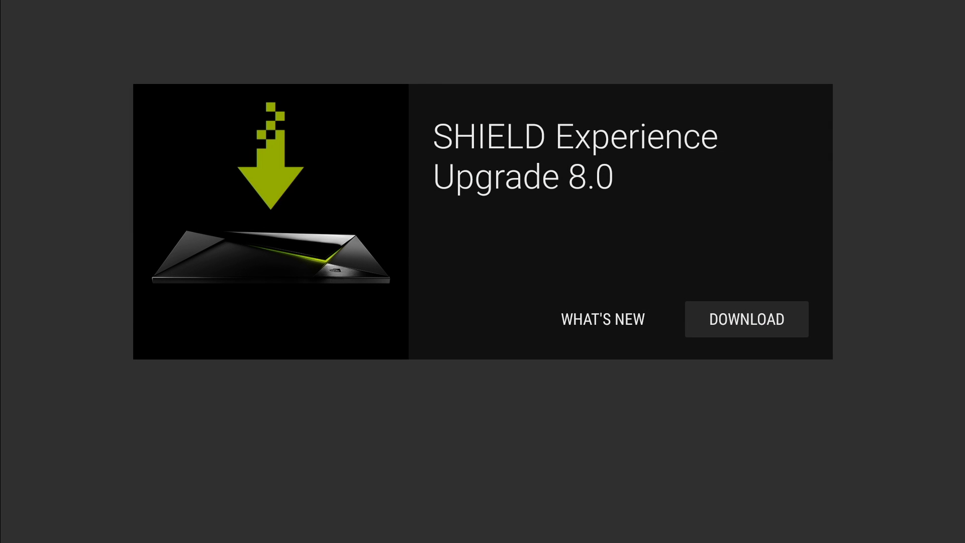
Start the SHIELD Experience 8.0 download and let it finish verifying
left_click(746, 319)
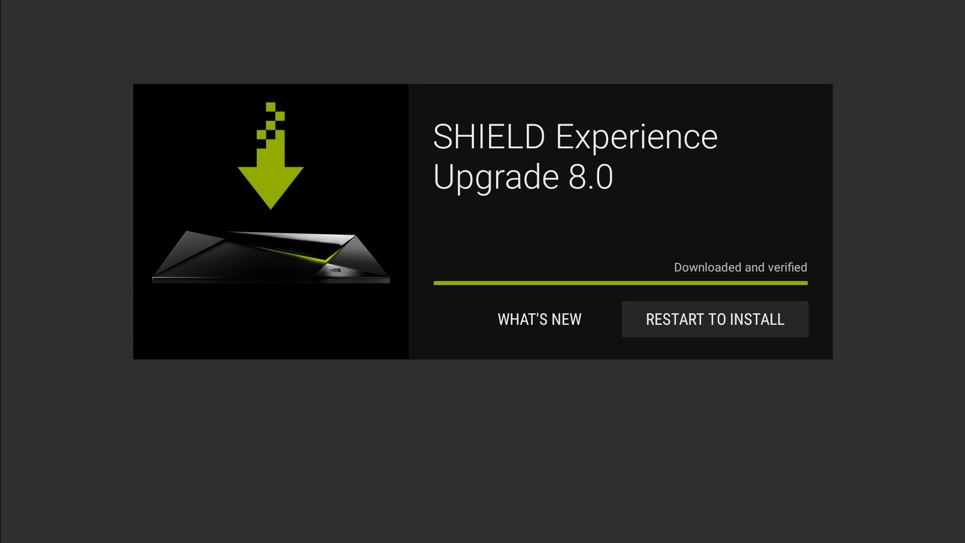
left_click(715, 318)
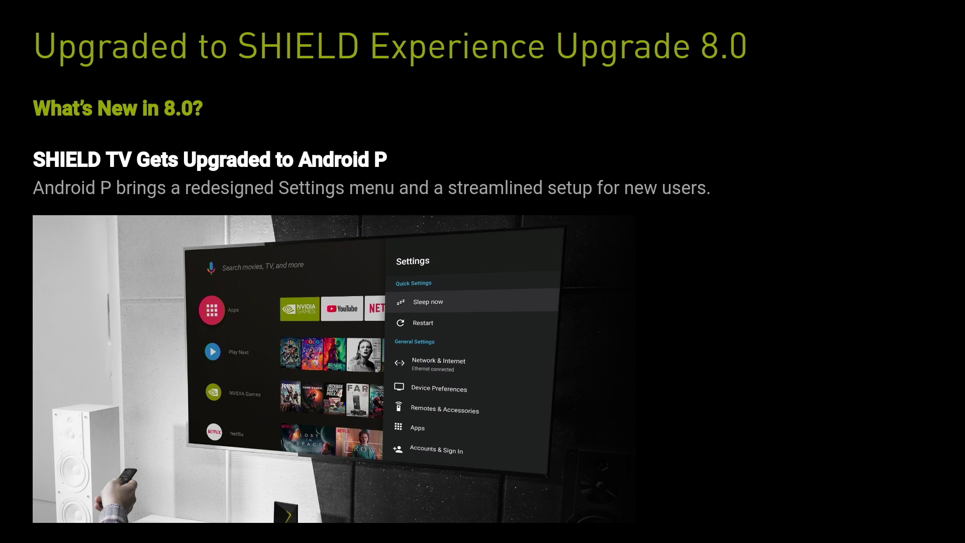
Scroll through the What's New in 8.0 page and confirm OK on the change-it-later notice
scroll("down", 3)
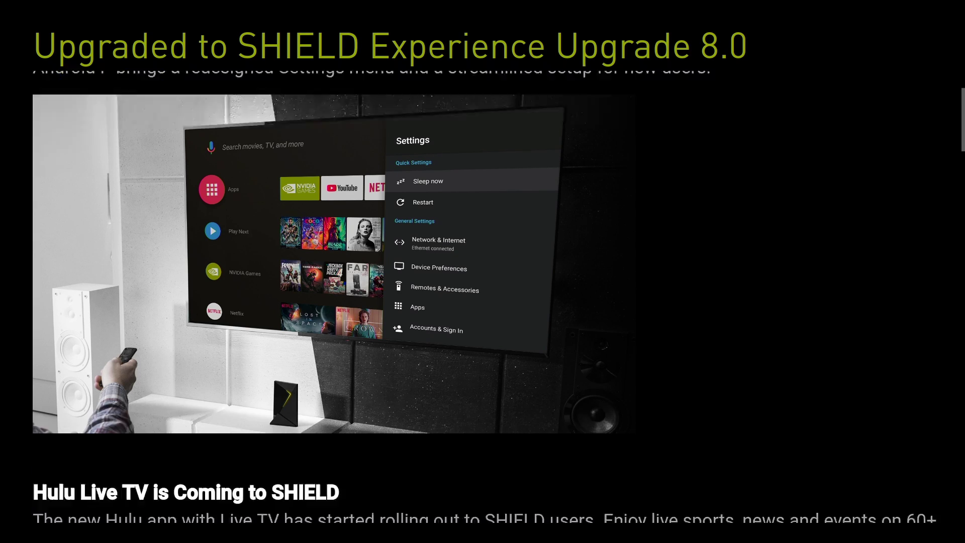
scroll("down", 3)
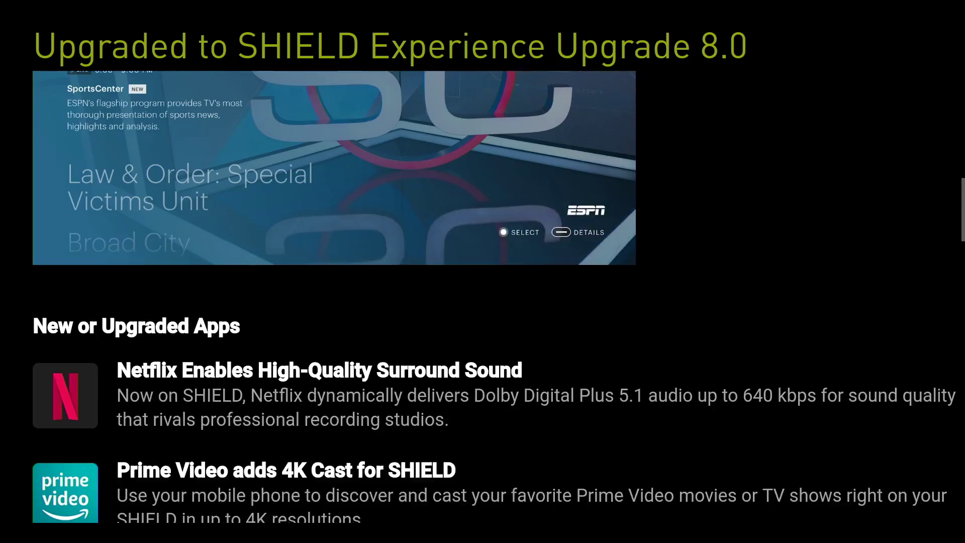
scroll("up", 3)
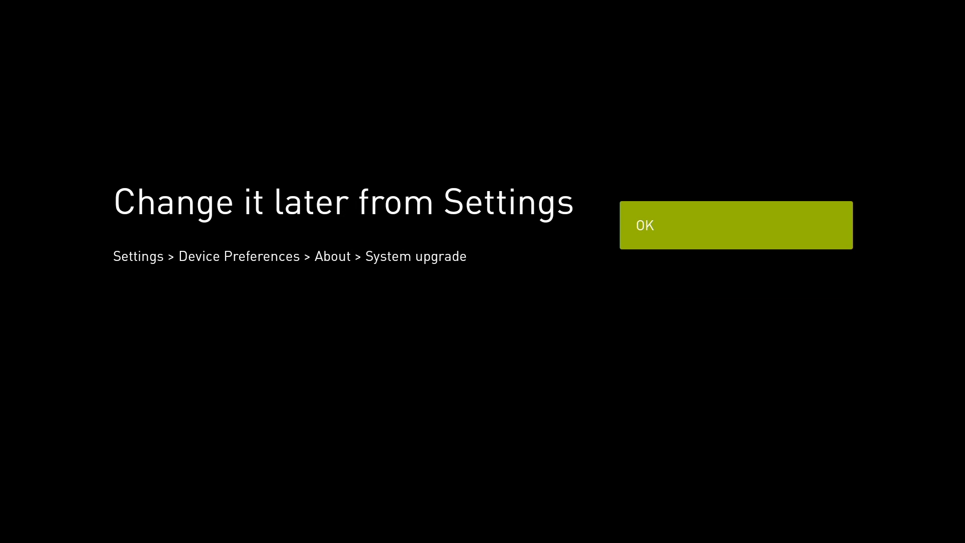
left_click(736, 224)
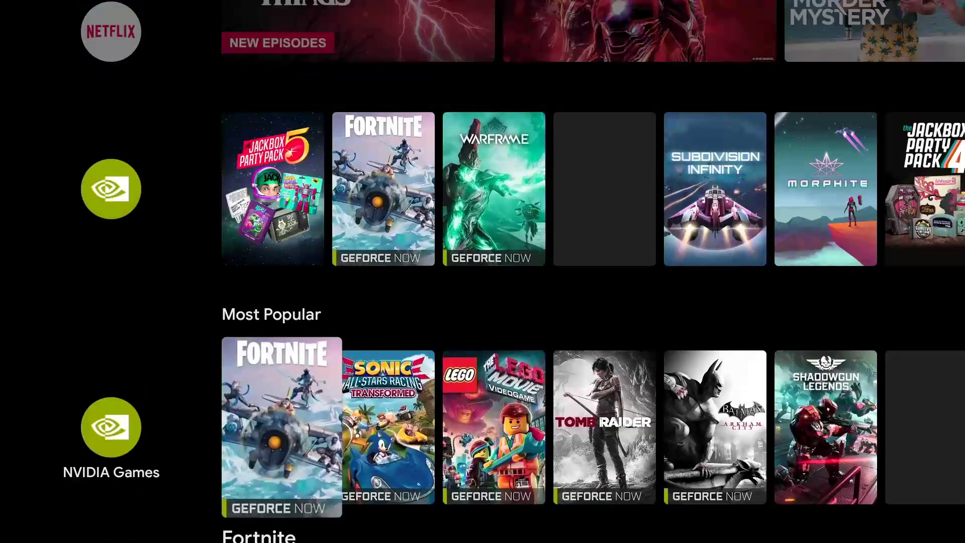
Scroll up and down the home screen's app, game and Netflix rows
scroll("up", 3)
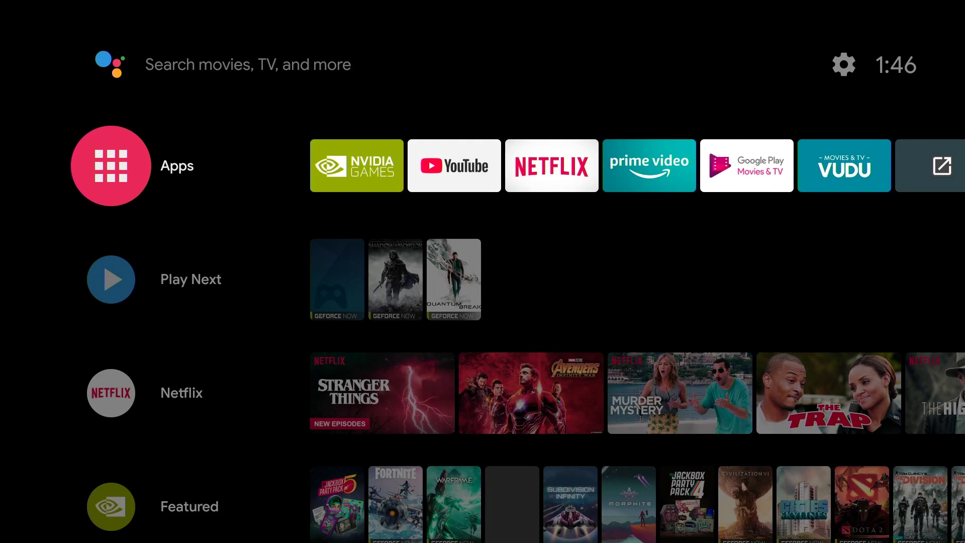
scroll("down", 3)
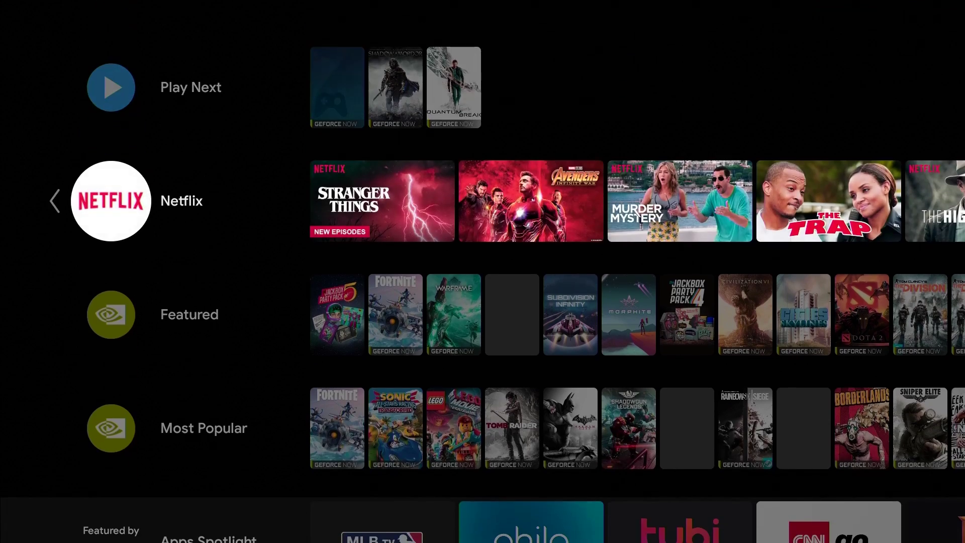
scroll("up", 3)
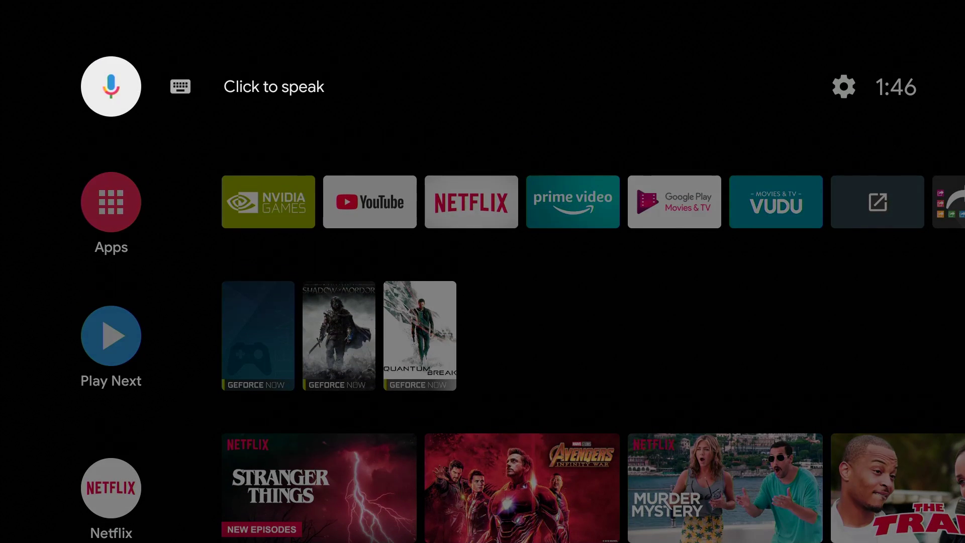
mouse_move(844, 87)
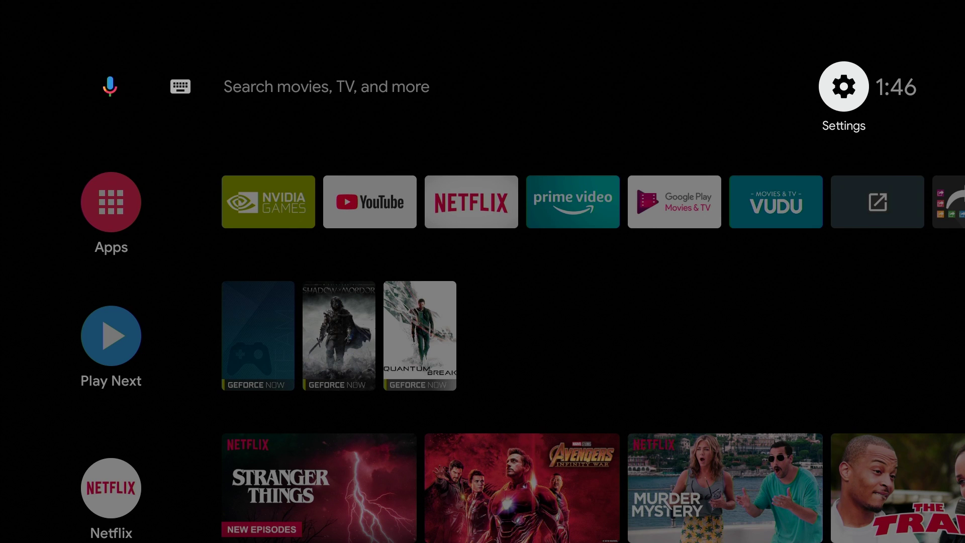
Bring up the Settings panel and scroll from Quick Settings into General Settings
left_click(844, 86)
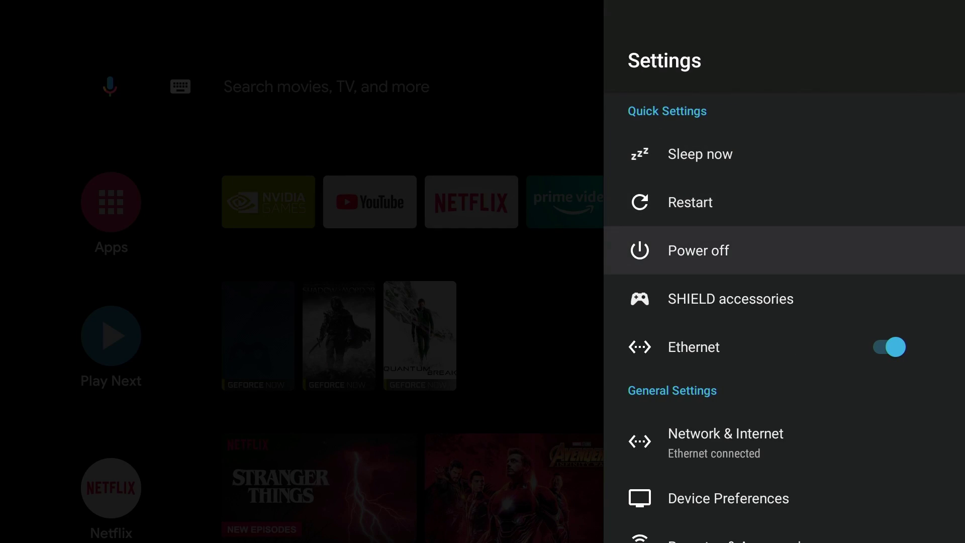
scroll("down", 3)
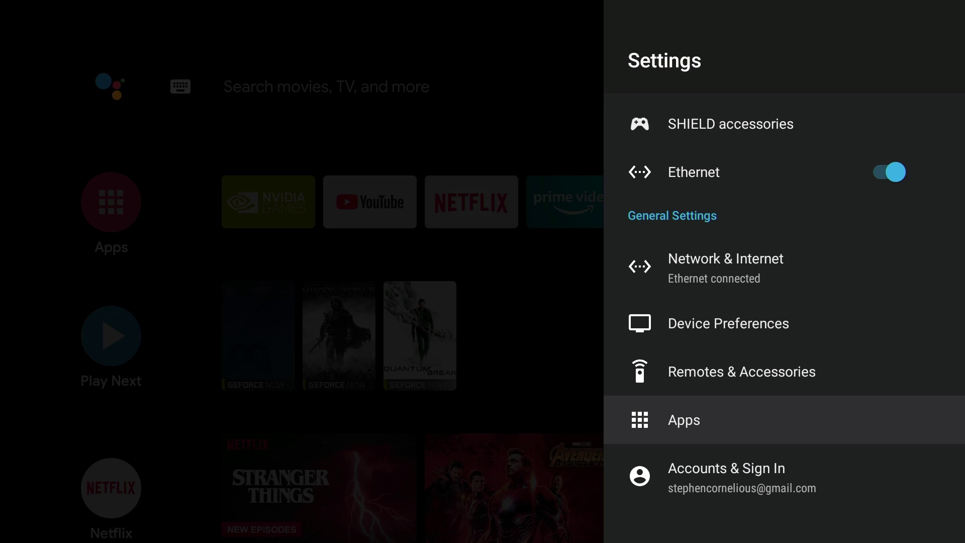
left_click(683, 420)
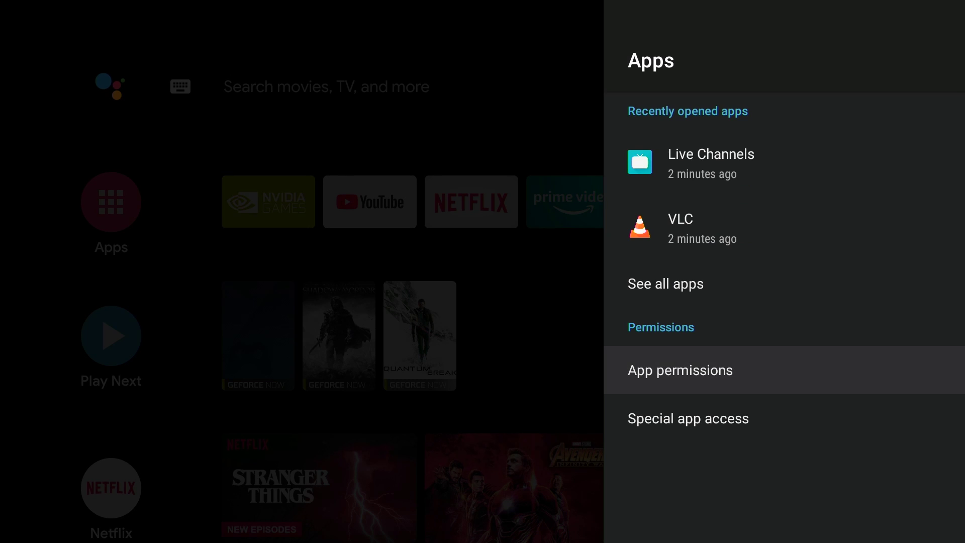
left_click(679, 370)
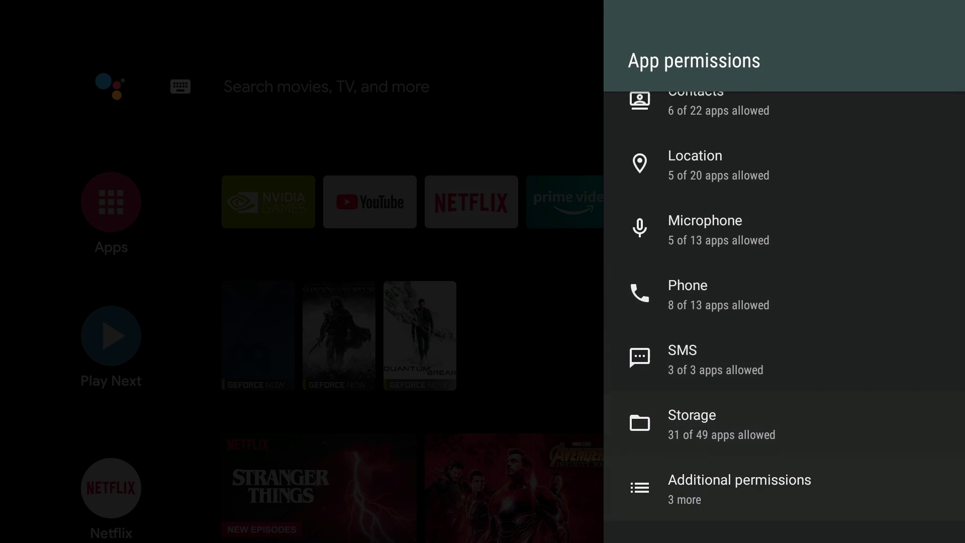
left_click(740, 488)
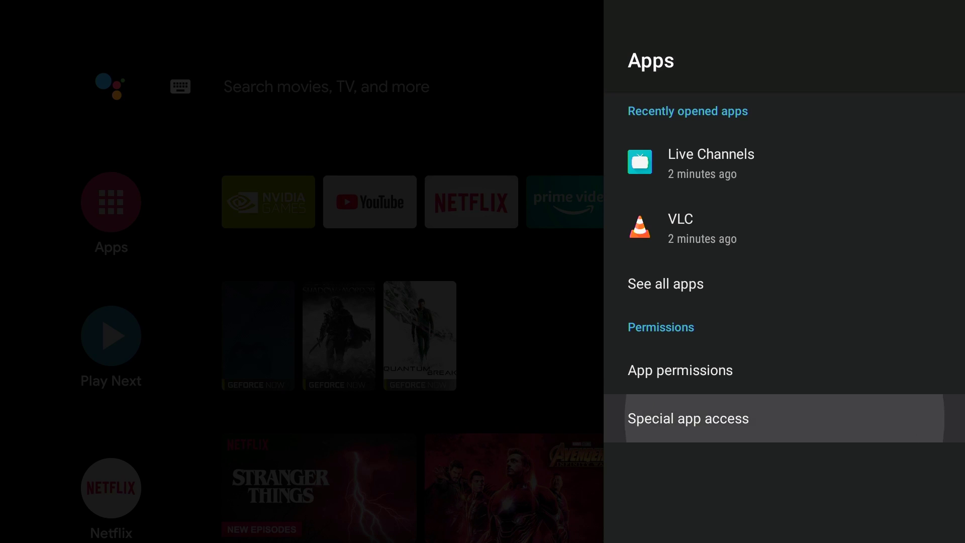
left_click(687, 418)
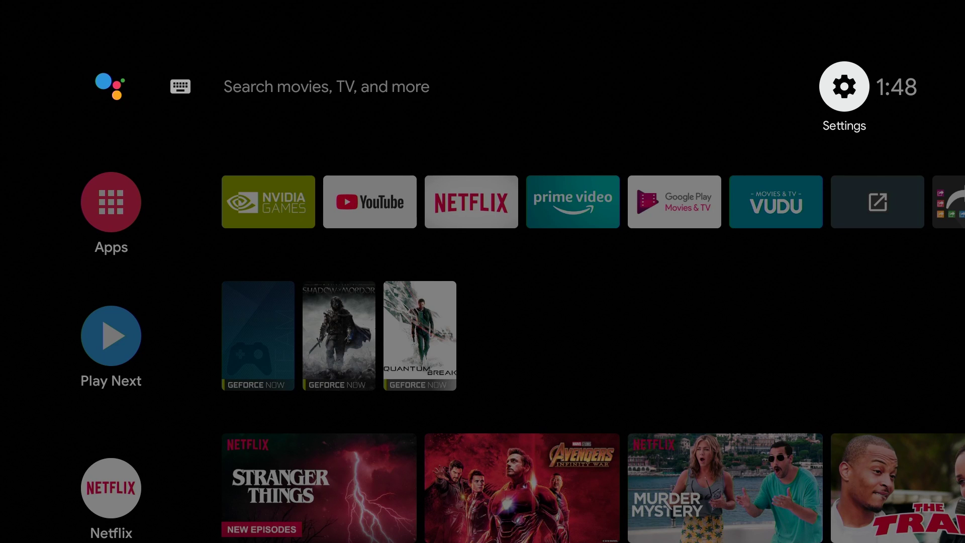
left_click(843, 85)
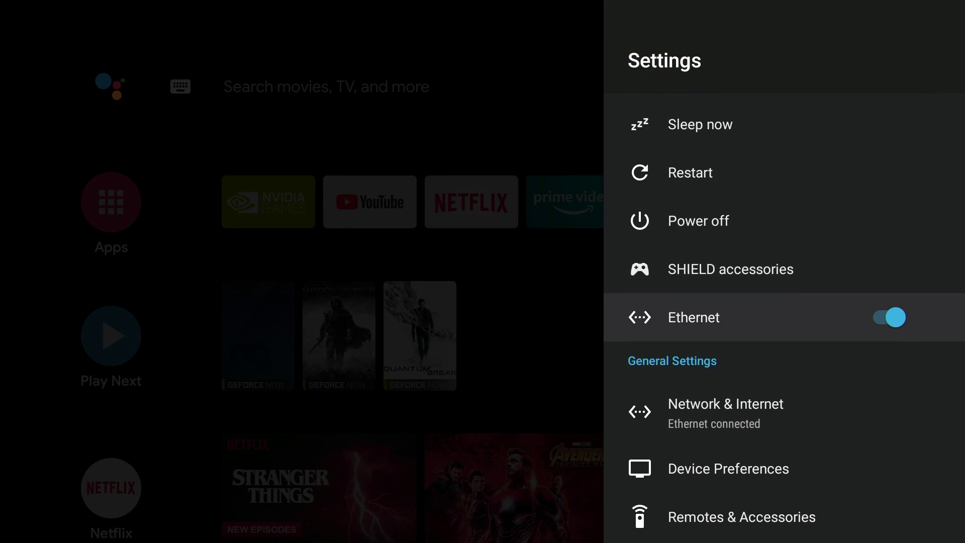
scroll("down", 3)
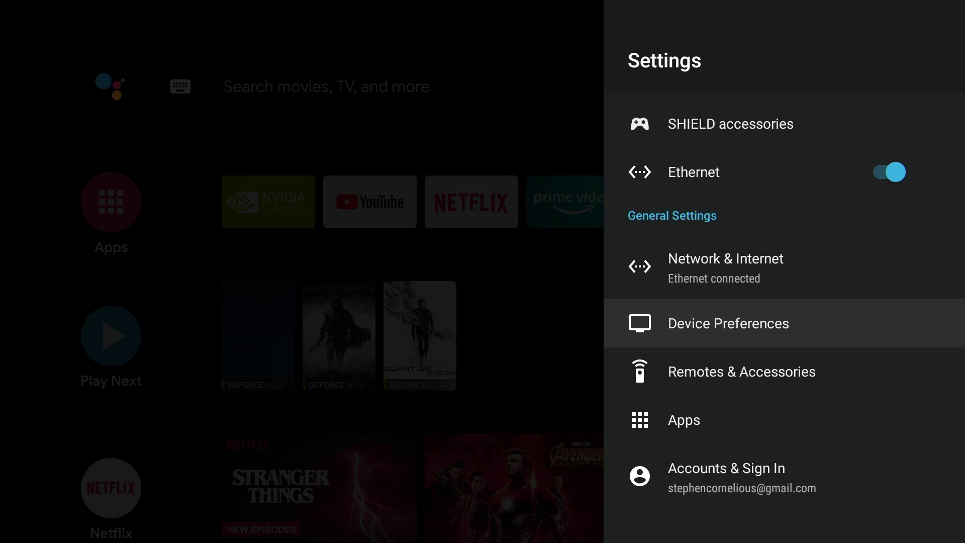
left_click(683, 420)
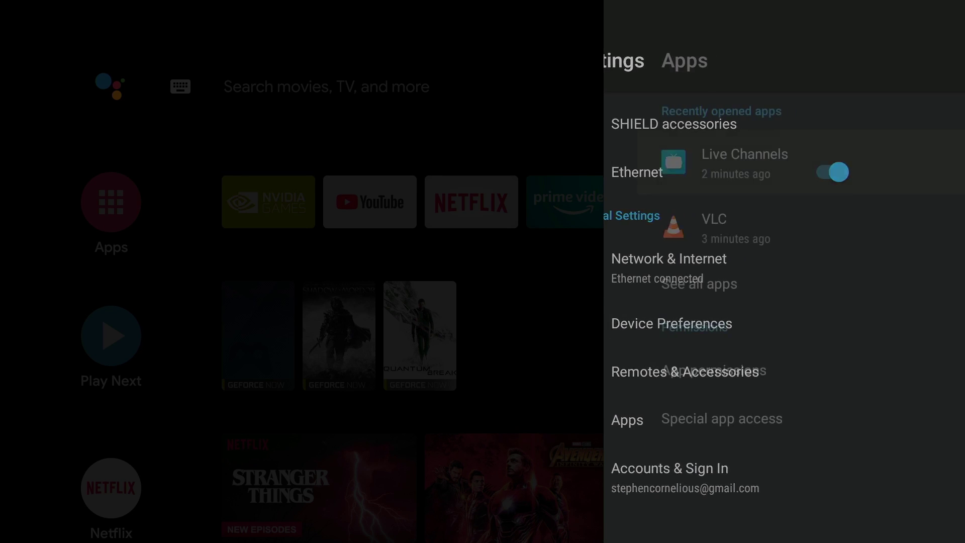
left_click(626, 418)
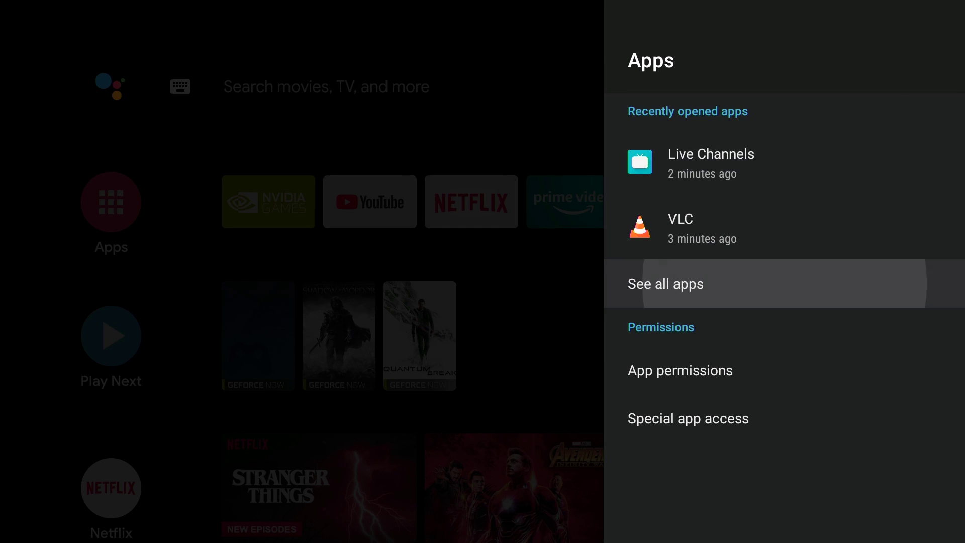
left_click(664, 283)
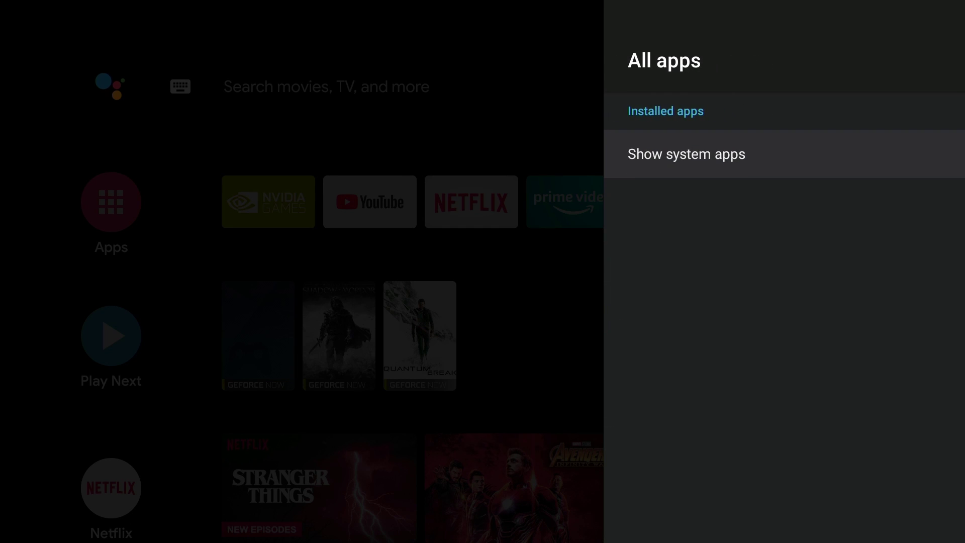
left_click(665, 111)
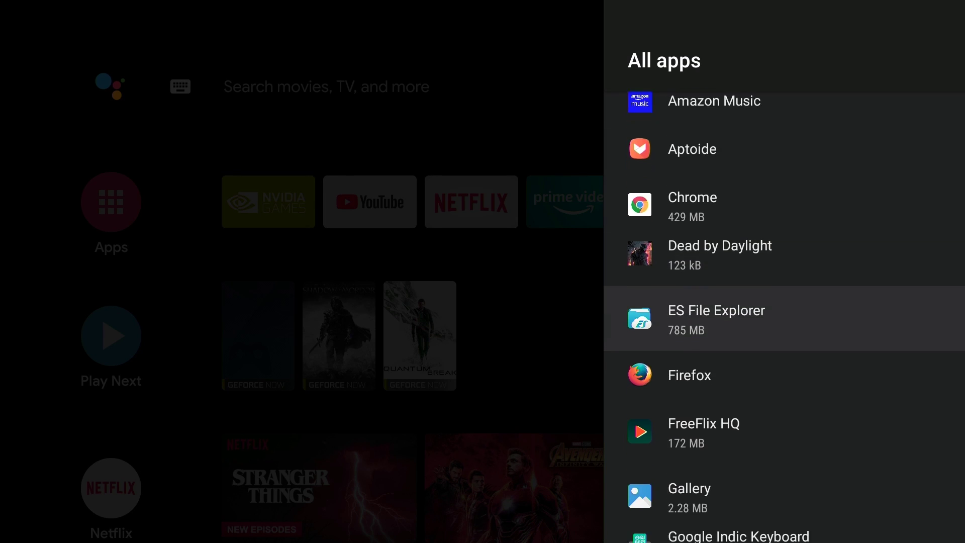
scroll("down", 3)
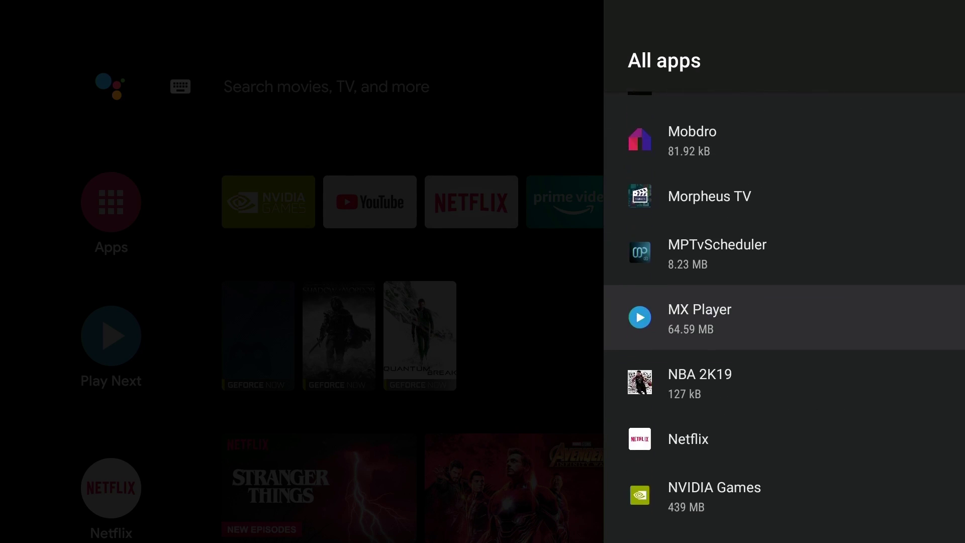
scroll("down", 3)
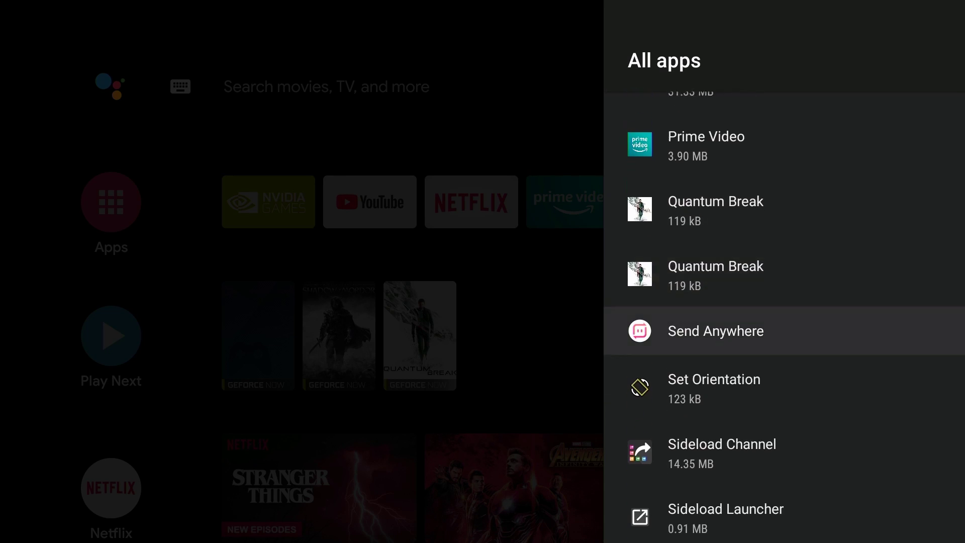
scroll("down", 3)
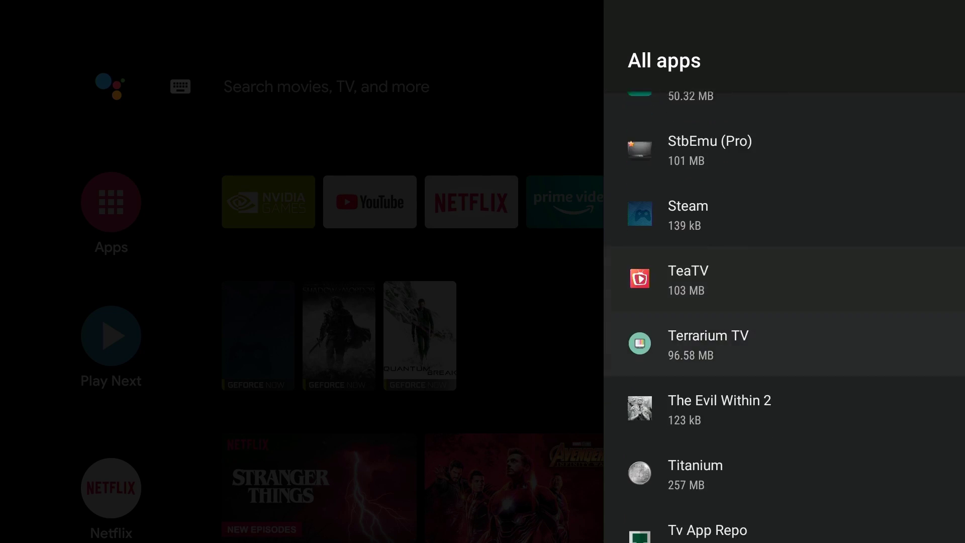
scroll("down", 3)
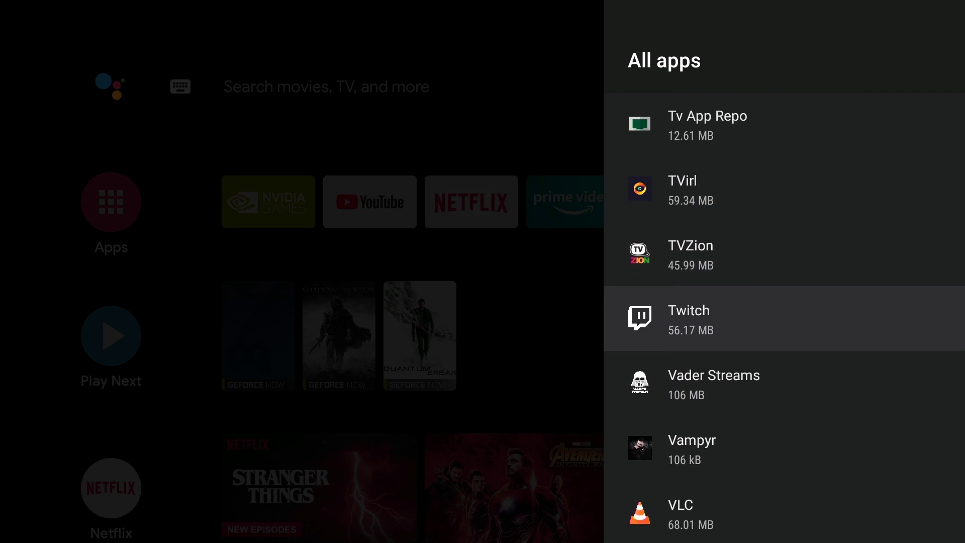
scroll("down", 3)
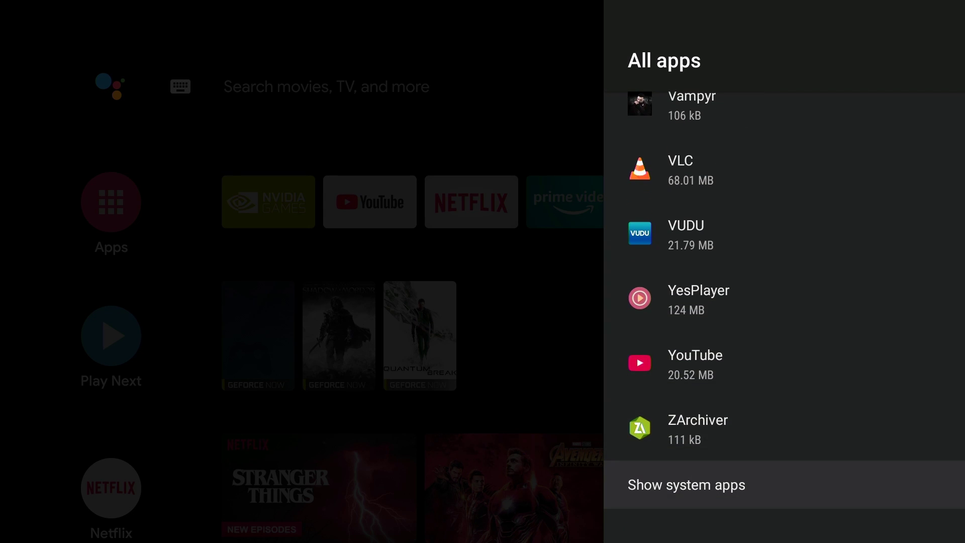
left_click(686, 484)
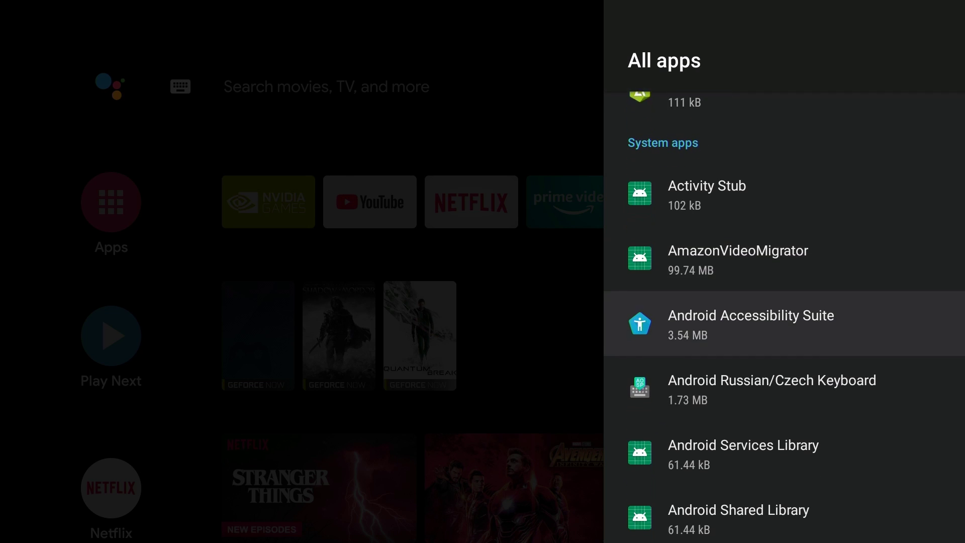
scroll("down", 3)
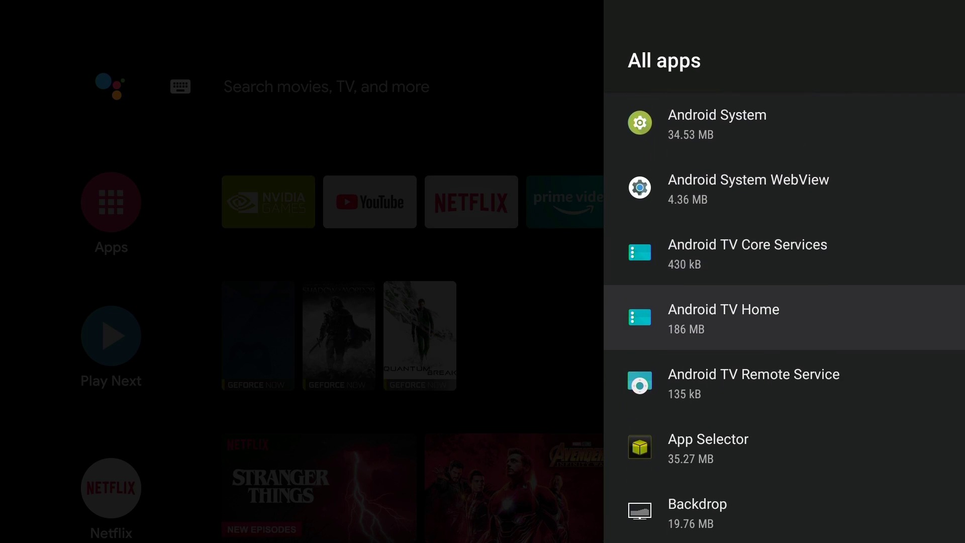
scroll("down", 3)
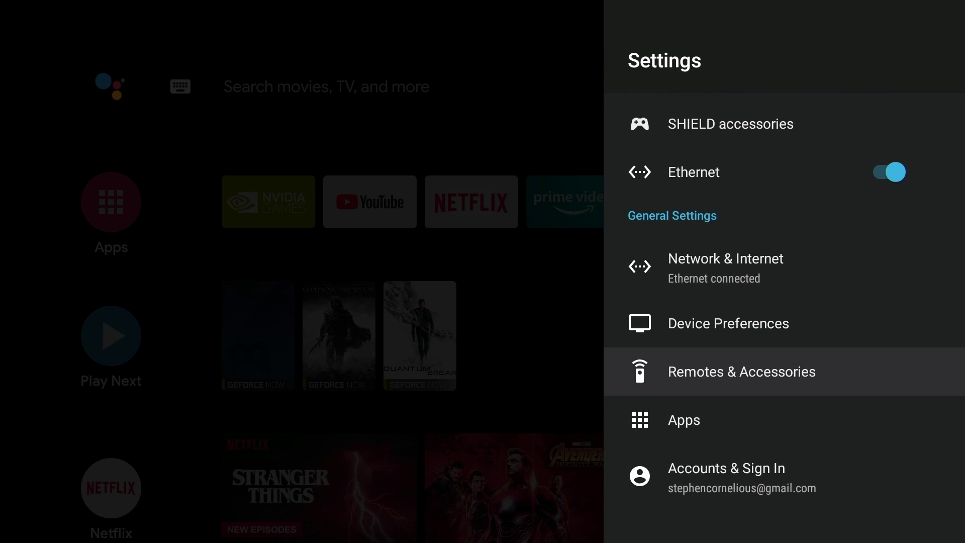
View the SHIELD accessories list of paired remote and controllers under Remotes & Accessories
left_click(740, 371)
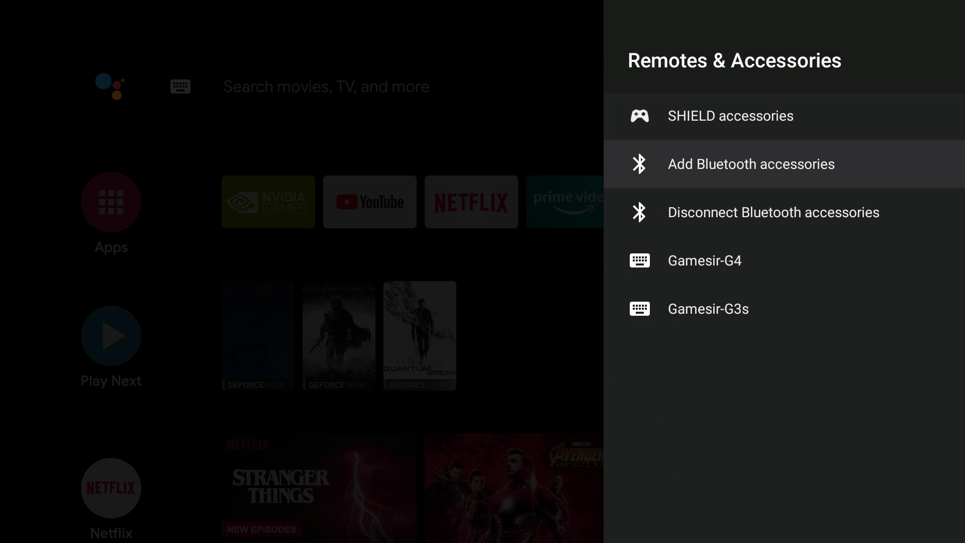
left_click(730, 116)
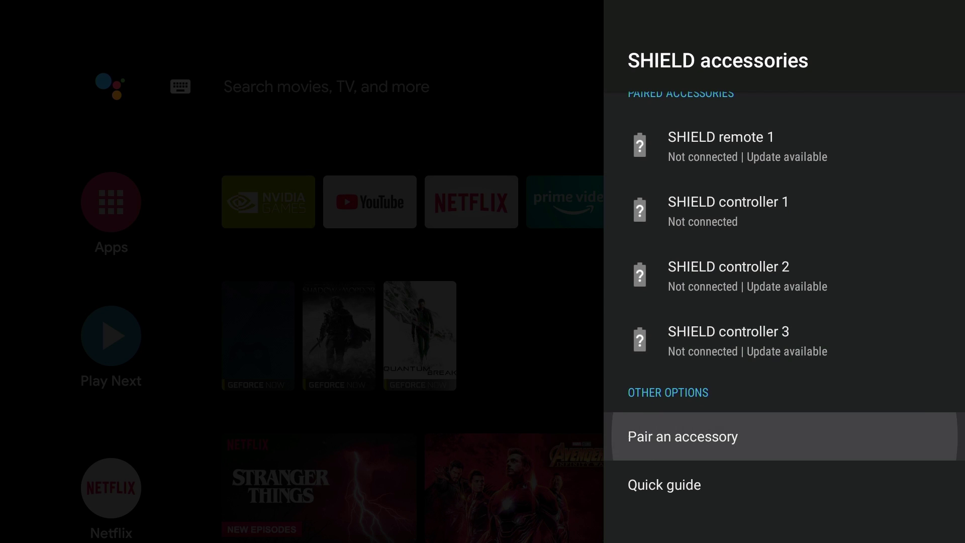
left_click(682, 436)
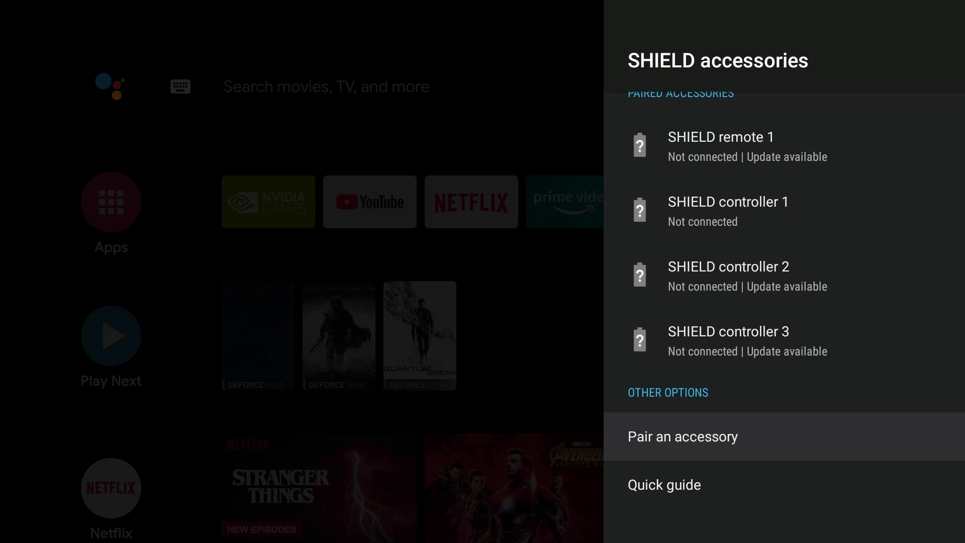
scroll("up", 3)
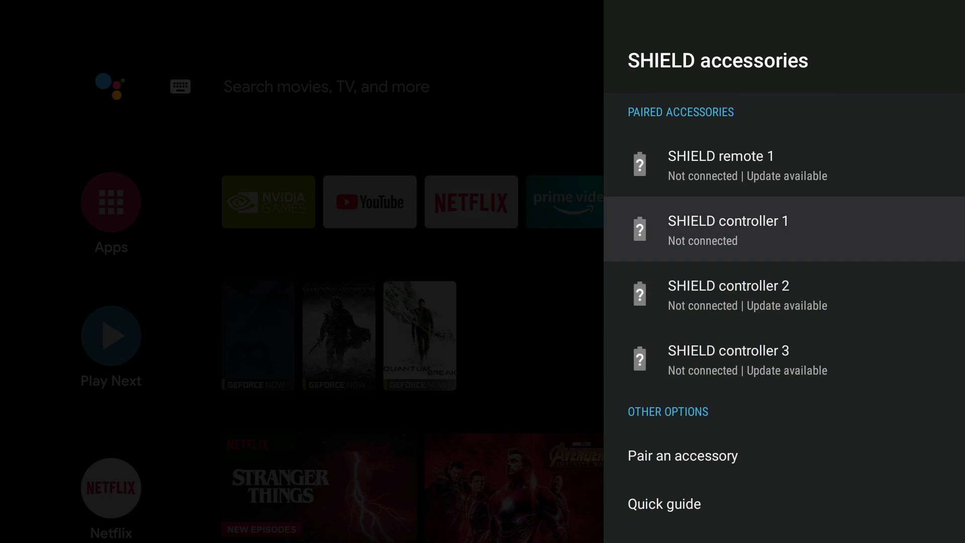
Revisit the Remotes & Accessories overview and paired list, then back out to Settings
key("Back")
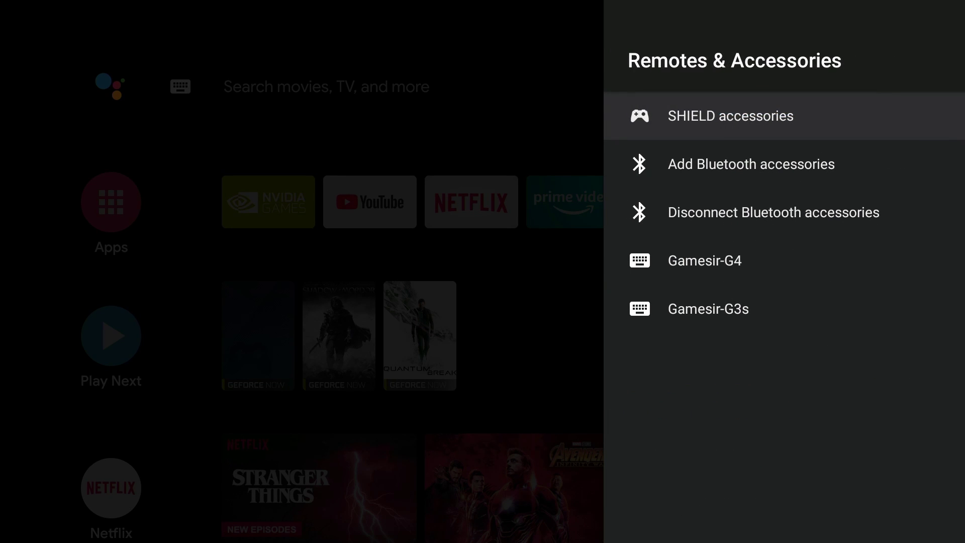
left_click(749, 164)
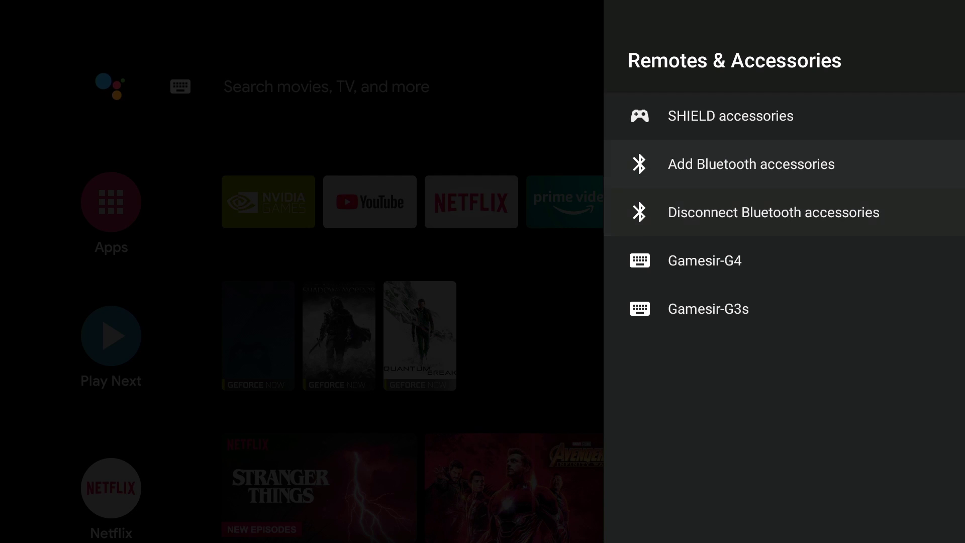
left_click(730, 115)
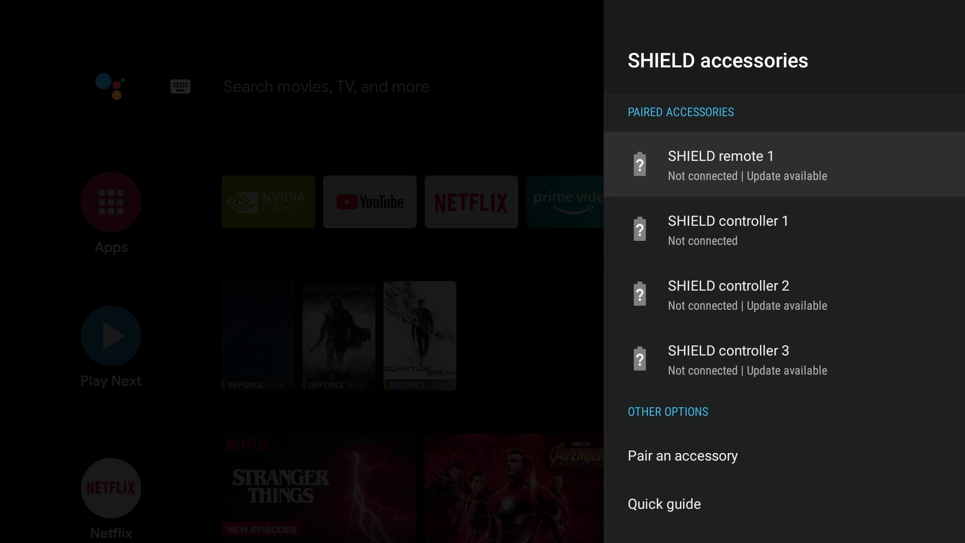
key("Back")
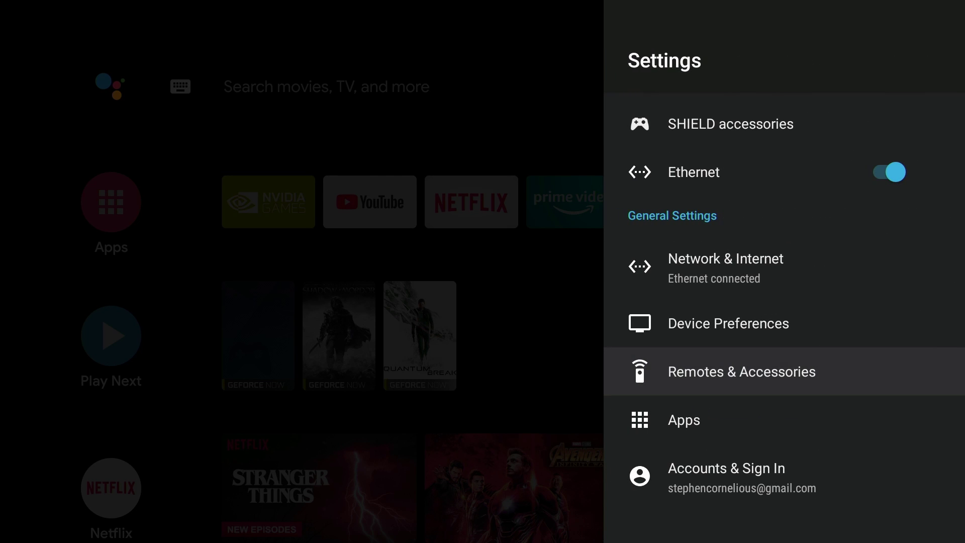
Browse up and down the Device Preferences list toward Security & restrictions
left_click(728, 323)
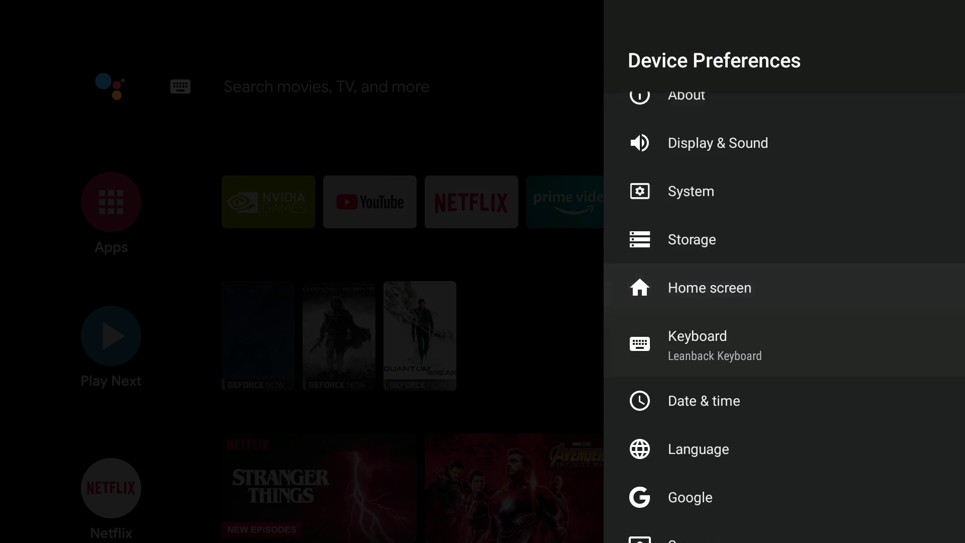
scroll("down", 3)
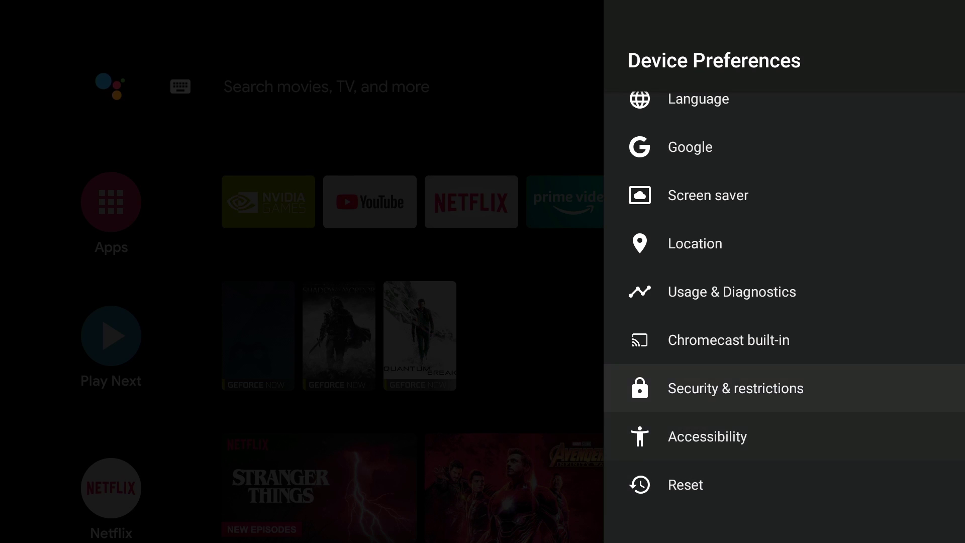
scroll("up", 3)
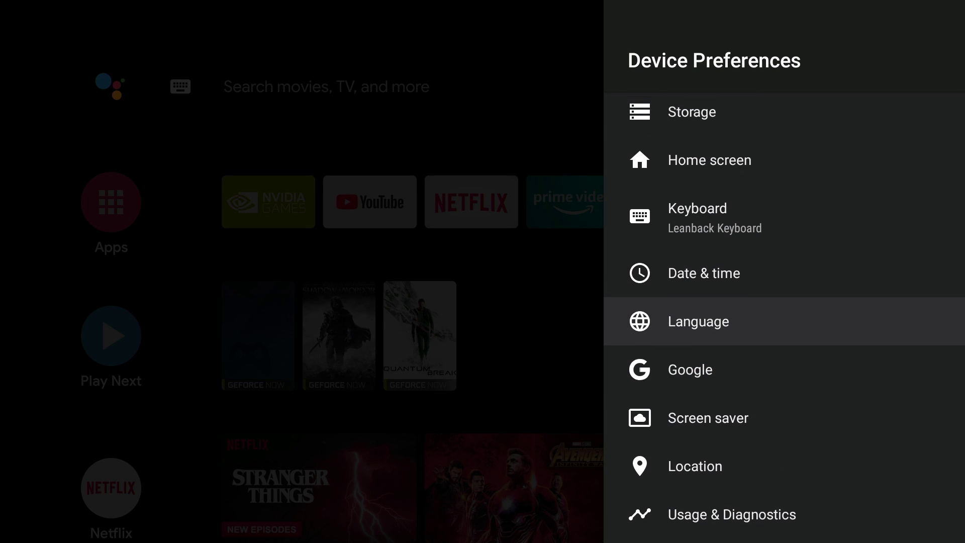
scroll("up", 3)
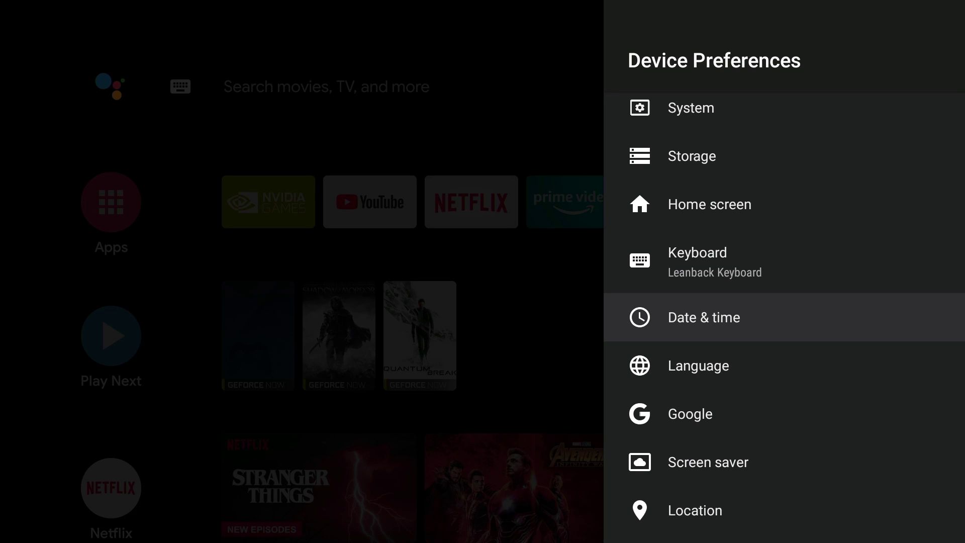
scroll("up", 3)
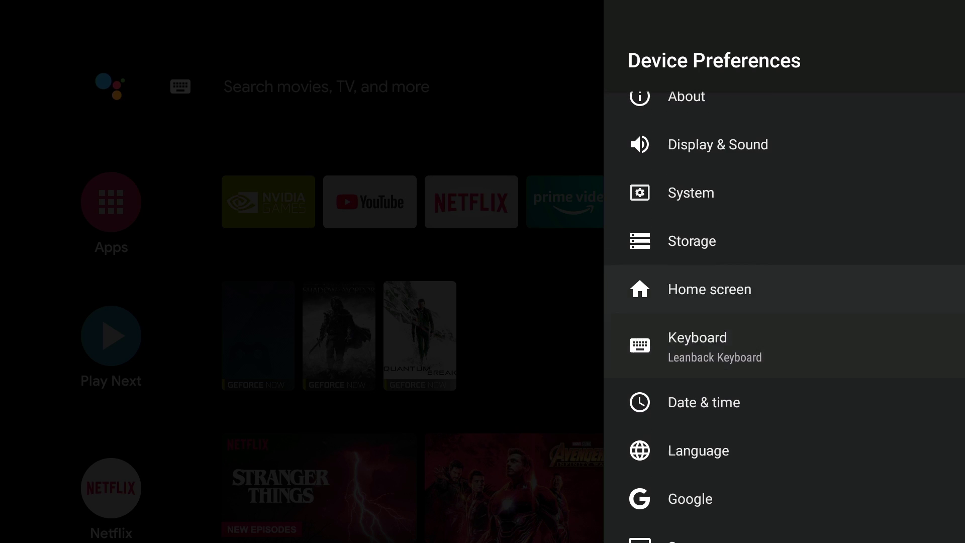
scroll("down", 3)
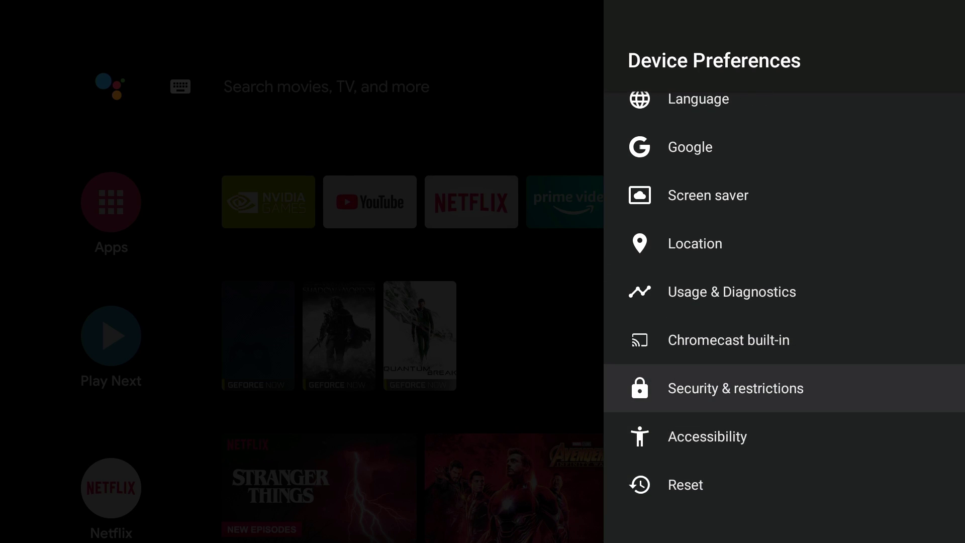
scroll("up", 3)
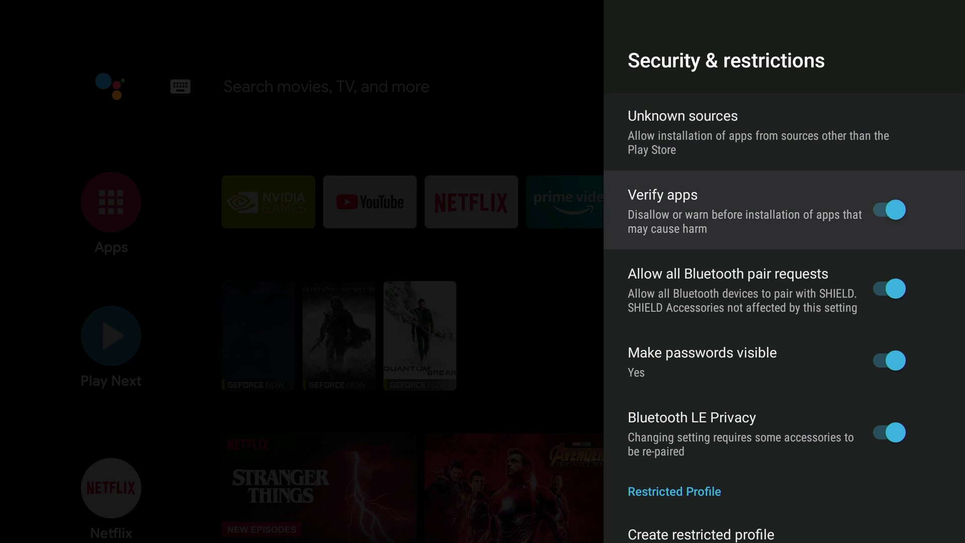
View the Install unknown apps list under Unknown sources, then go to System in Device Preferences
left_click(887, 209)
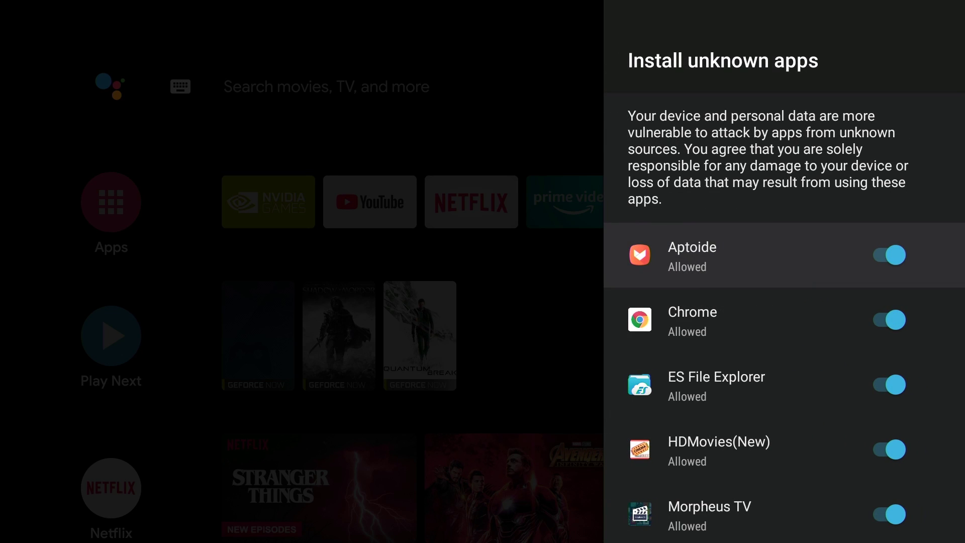
key("Back")
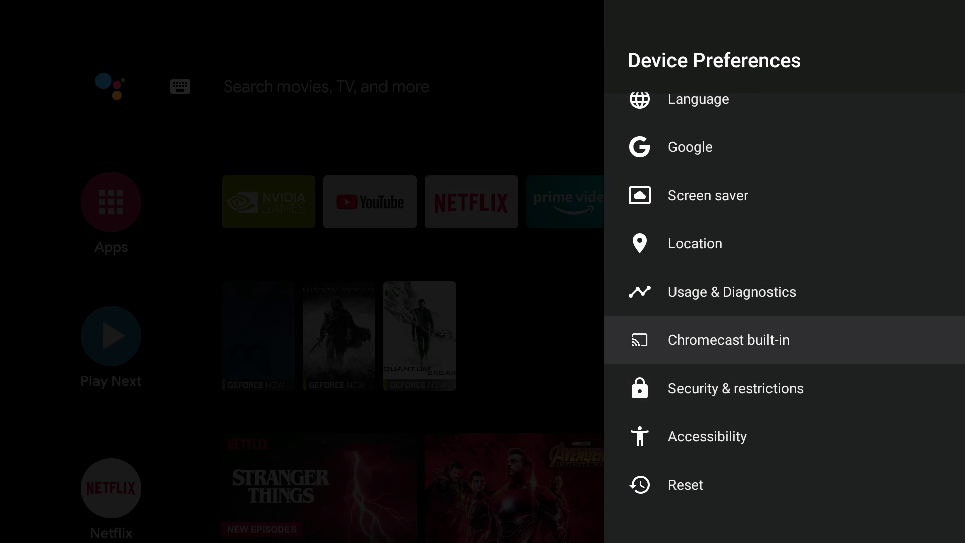
scroll("up", 3)
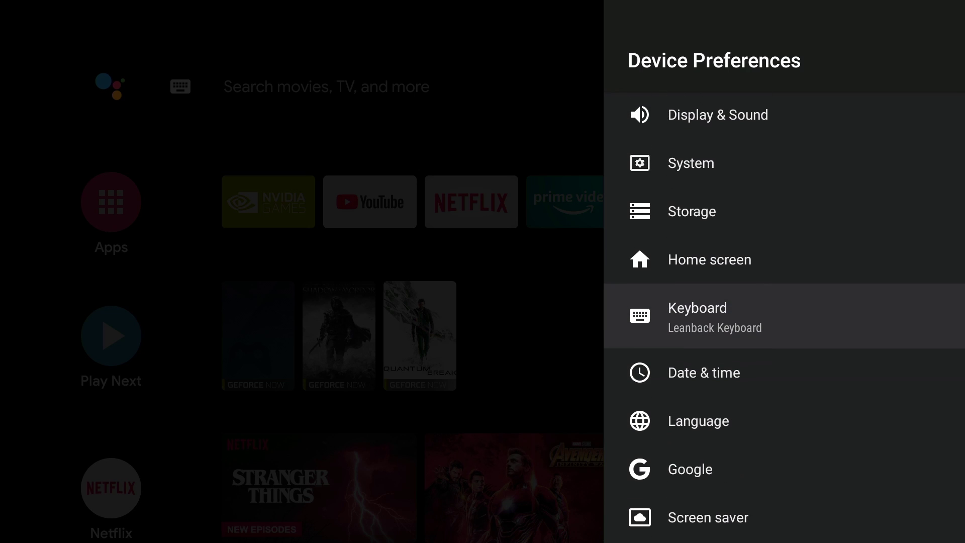
scroll("up", 3)
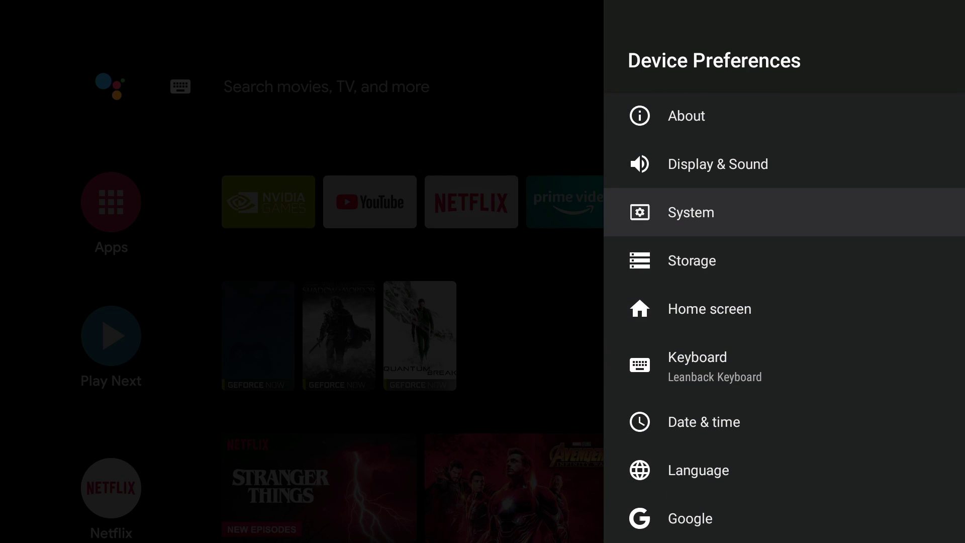
left_click(691, 213)
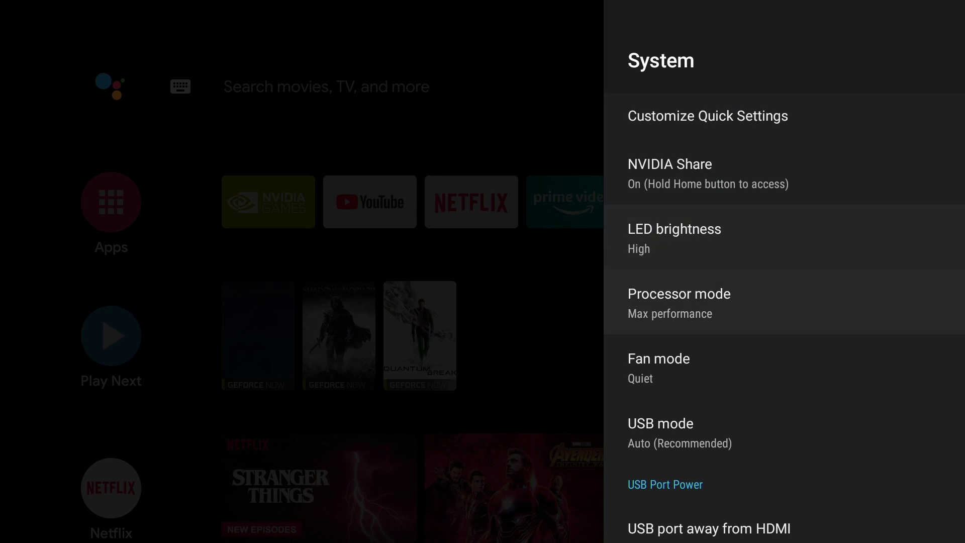
Scroll the System page, view Storage with internal and OTG USB drive, and reopen System
scroll("down", 3)
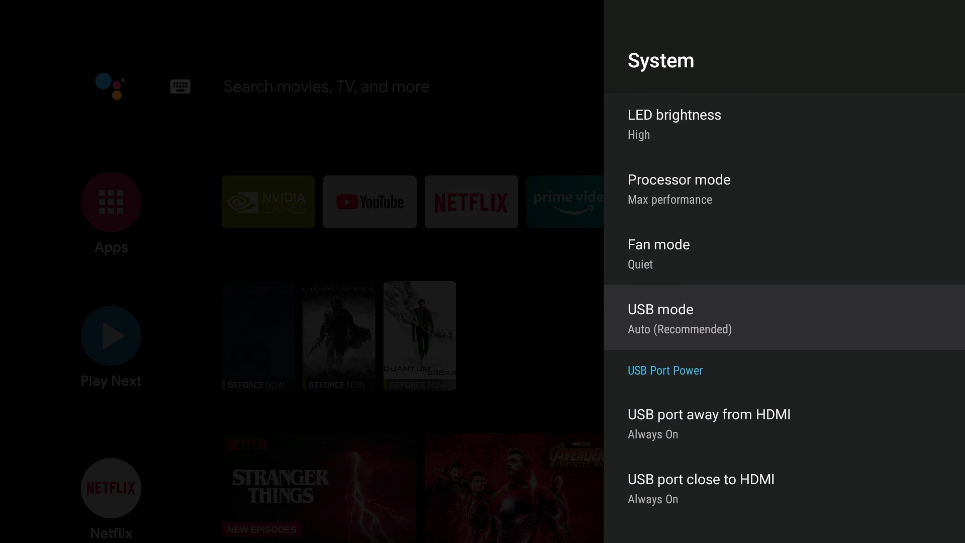
key("Back")
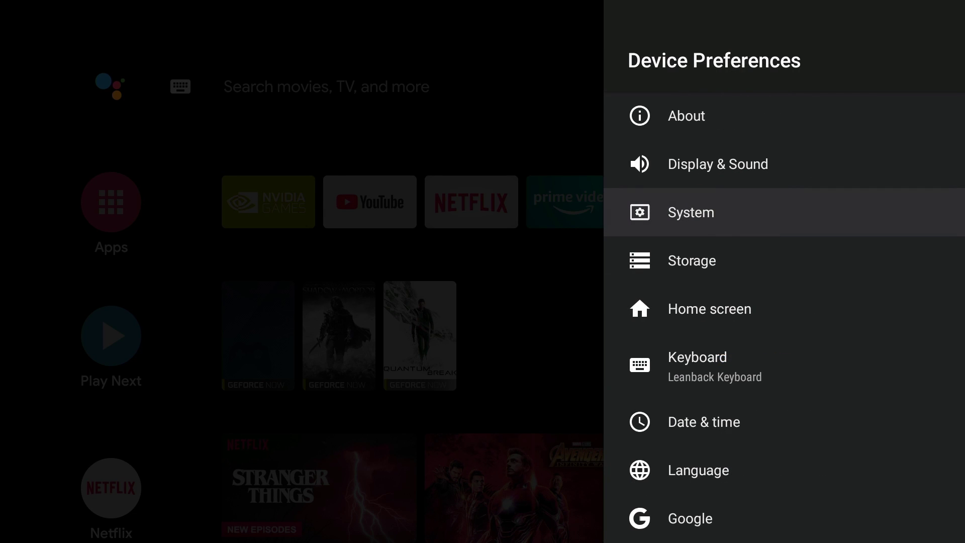
left_click(692, 260)
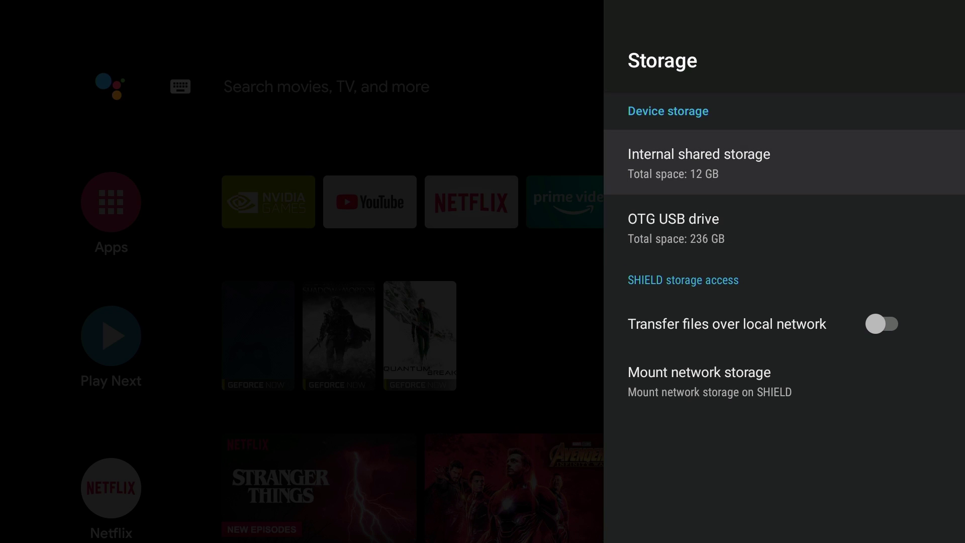
key("Back")
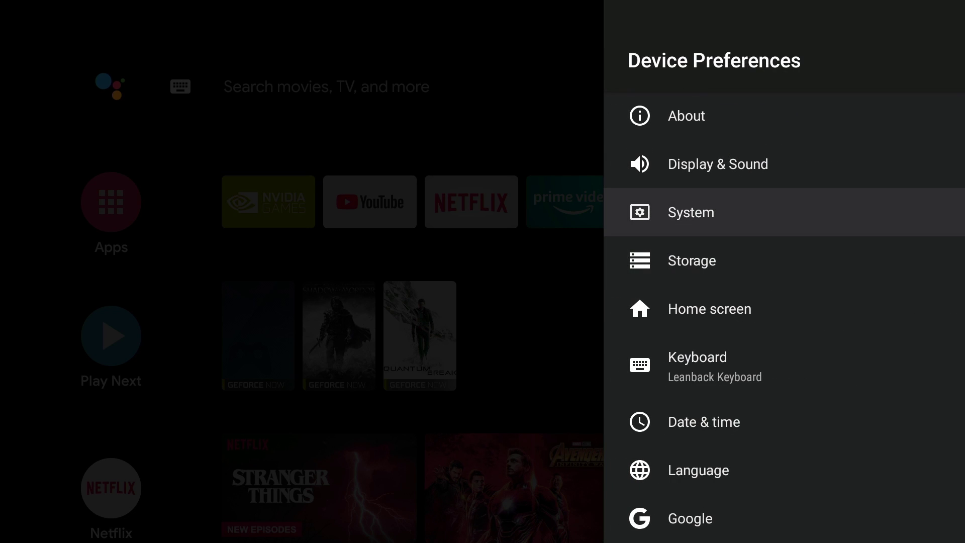
left_click(690, 212)
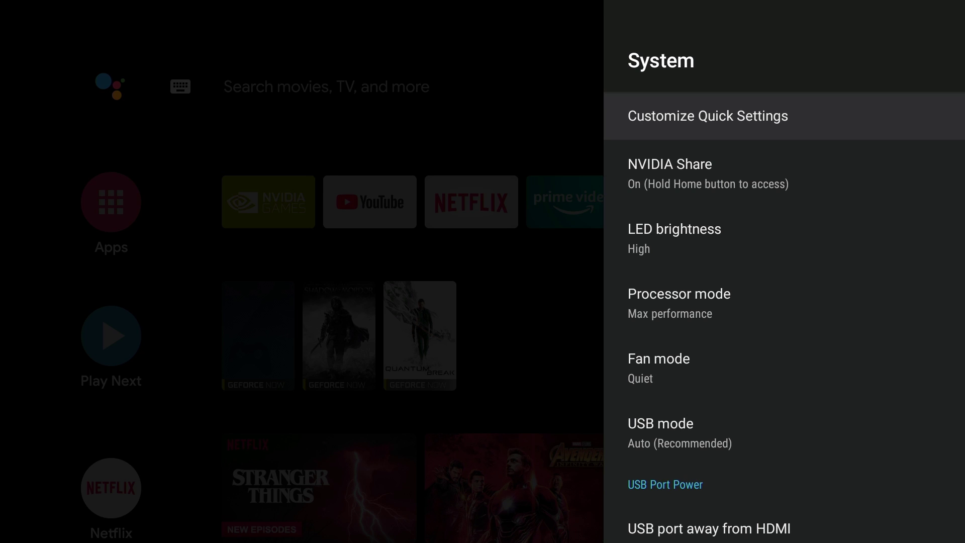
Review the Customize Quick Settings toggle list from top to bottom and back
scroll("down", 3)
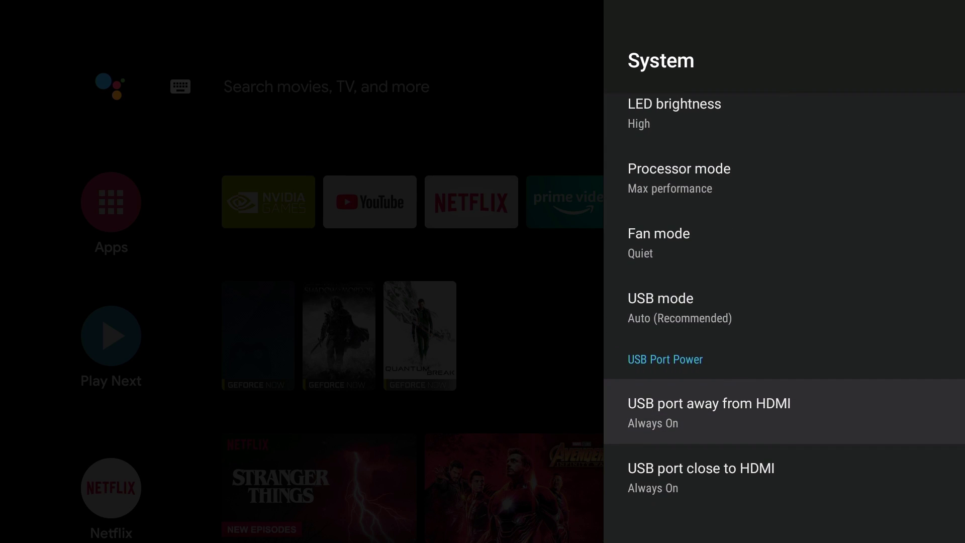
scroll("up", 3)
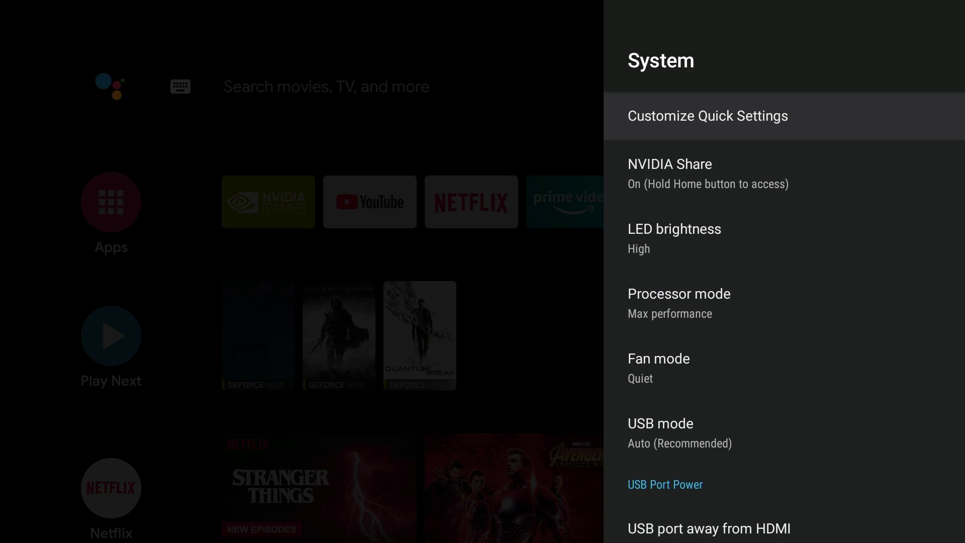
left_click(707, 115)
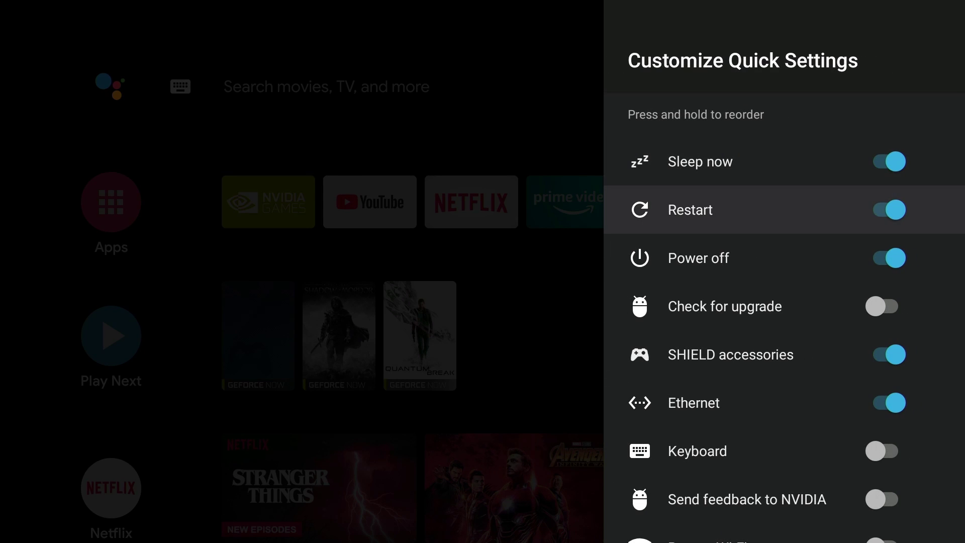
scroll("down", 3)
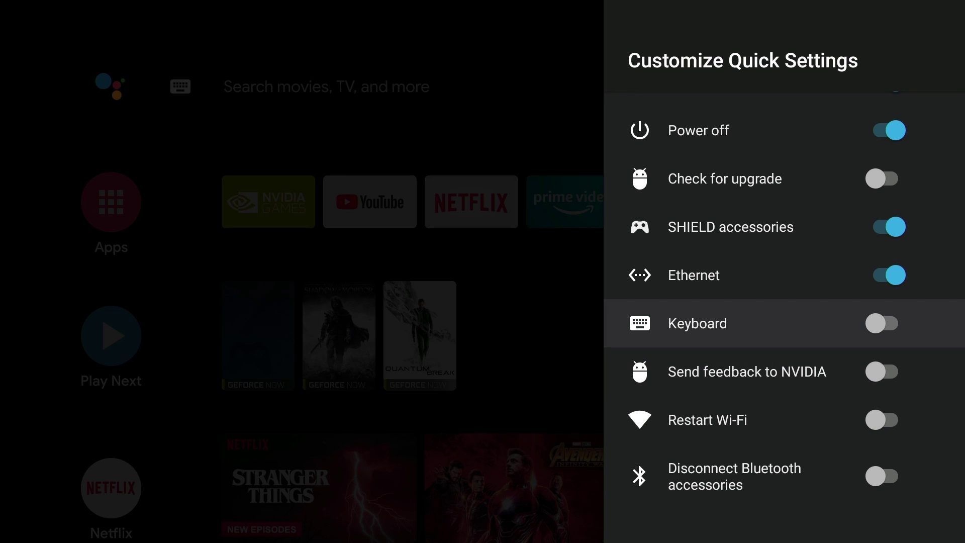
scroll("up", 3)
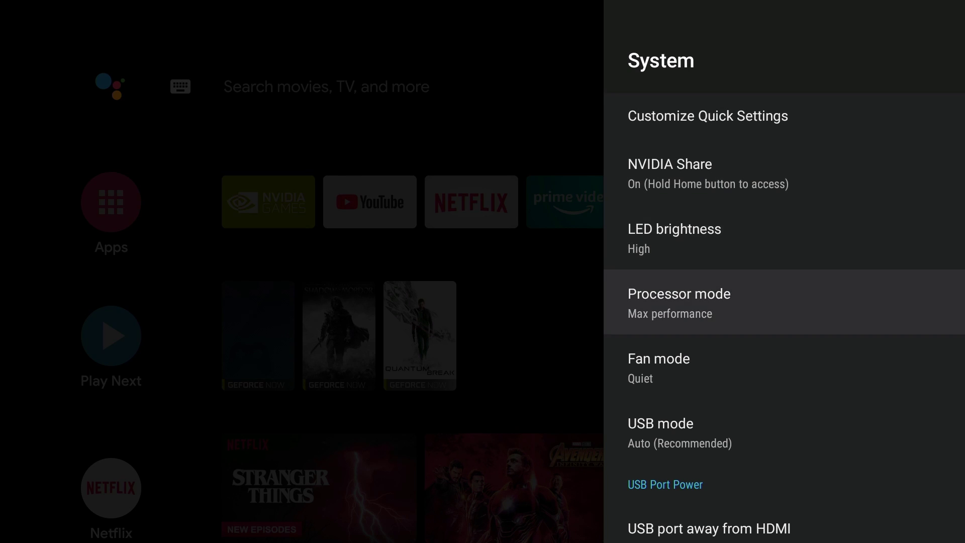
Check USB Port Power in System, then view Advanced sound settings under Display & Sound
scroll("down", 3)
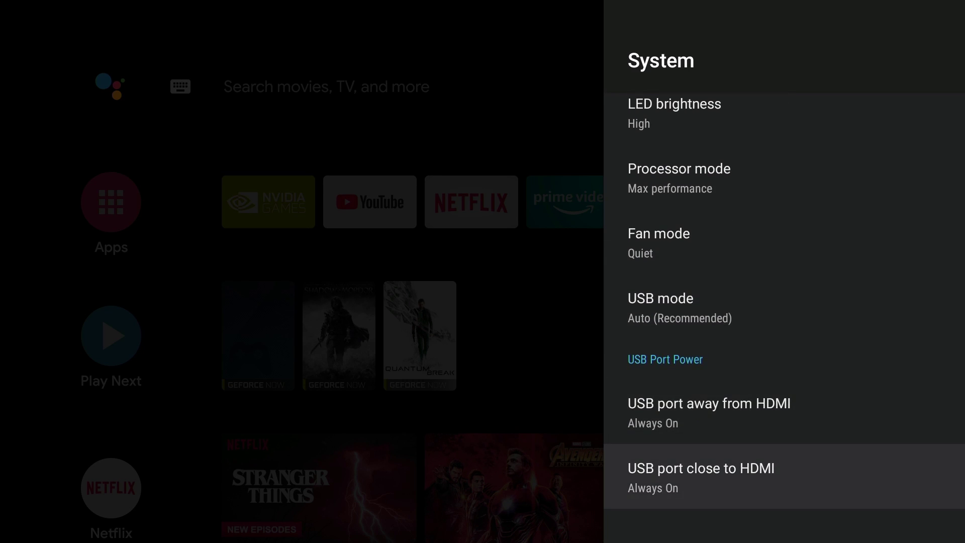
key("Back")
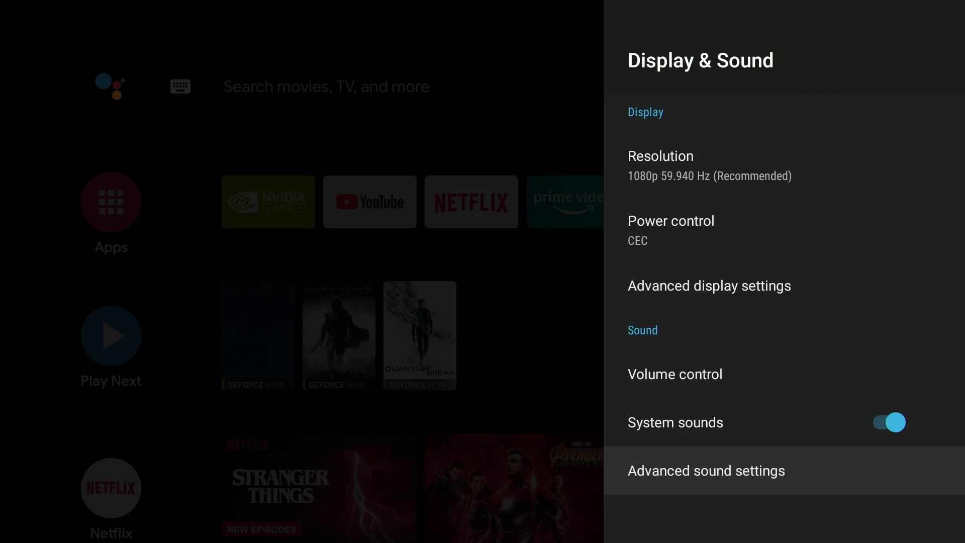
left_click(706, 470)
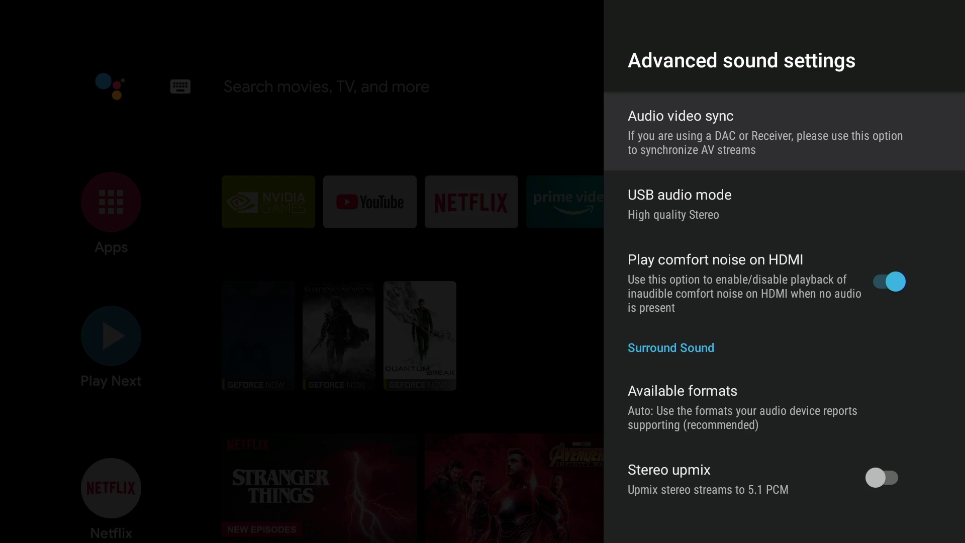
key("Back")
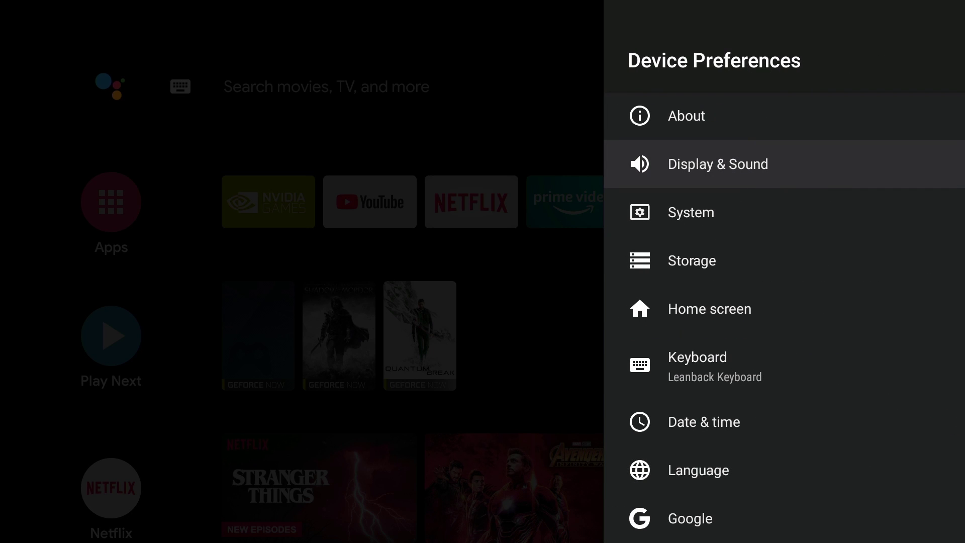
Revisit Display & Sound and Advanced sound settings, then return to Device Preferences
left_click(718, 164)
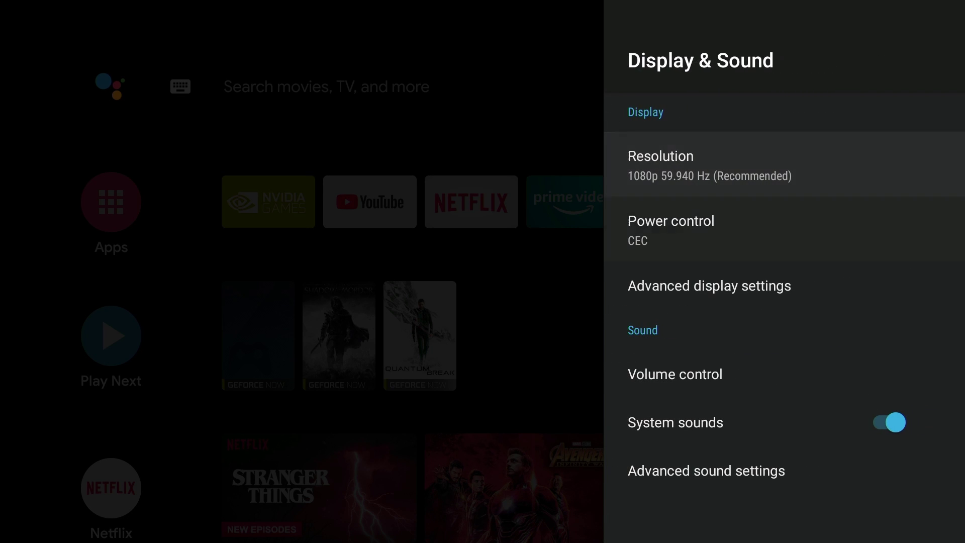
left_click(705, 471)
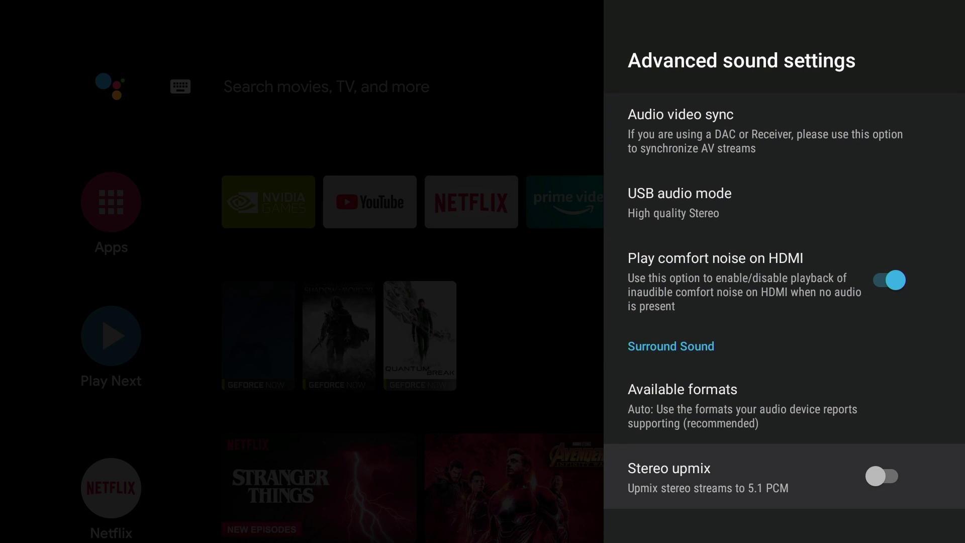
key("Back")
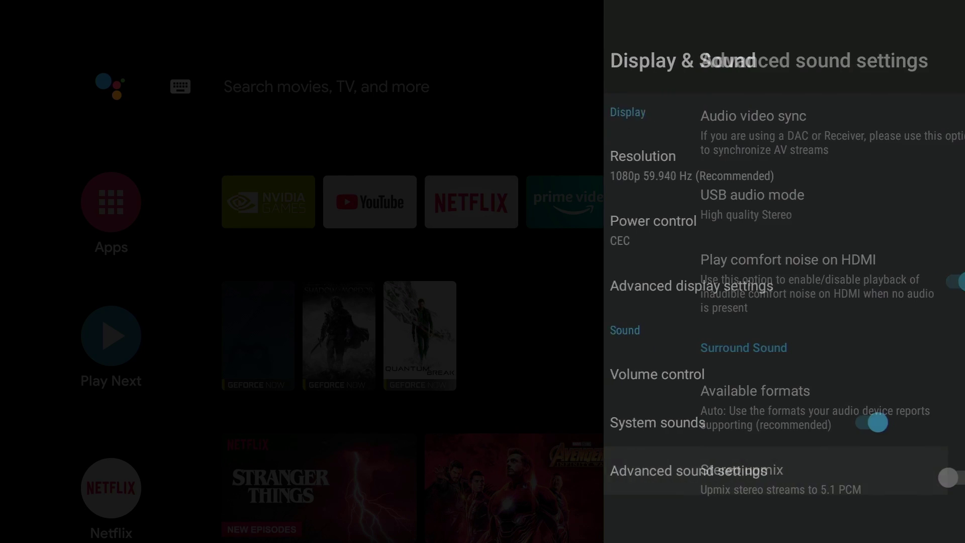
key("Back")
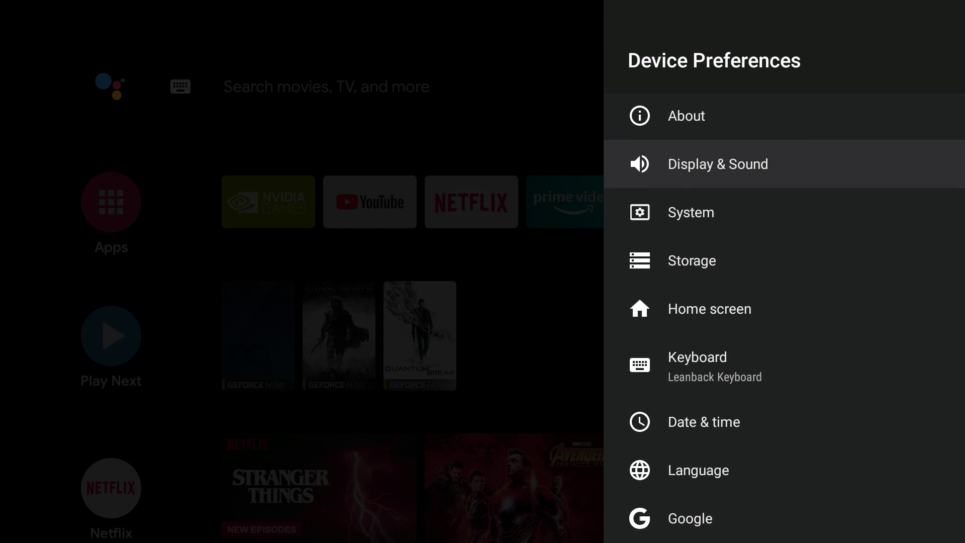
Review the About page details down to Build and SW Version 8.0.0
left_click(684, 116)
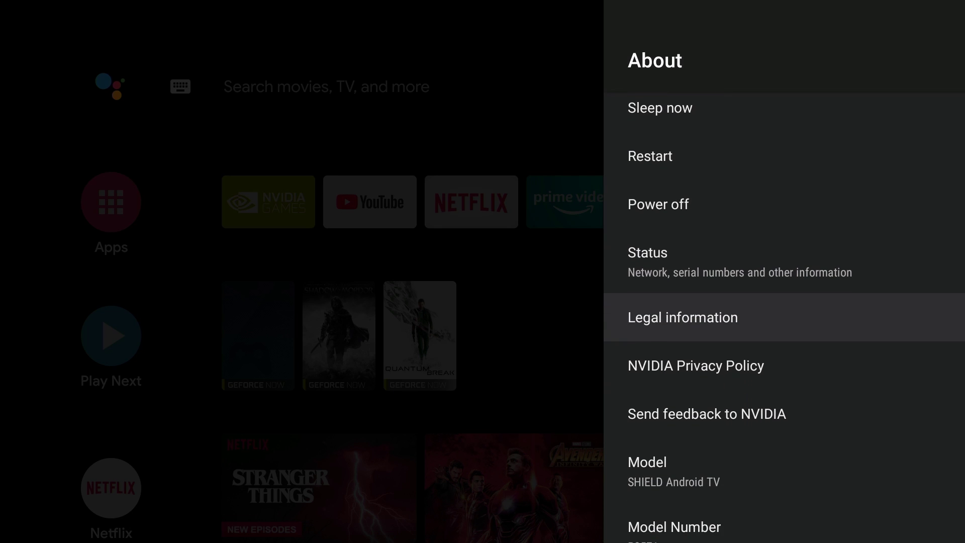
scroll("down", 3)
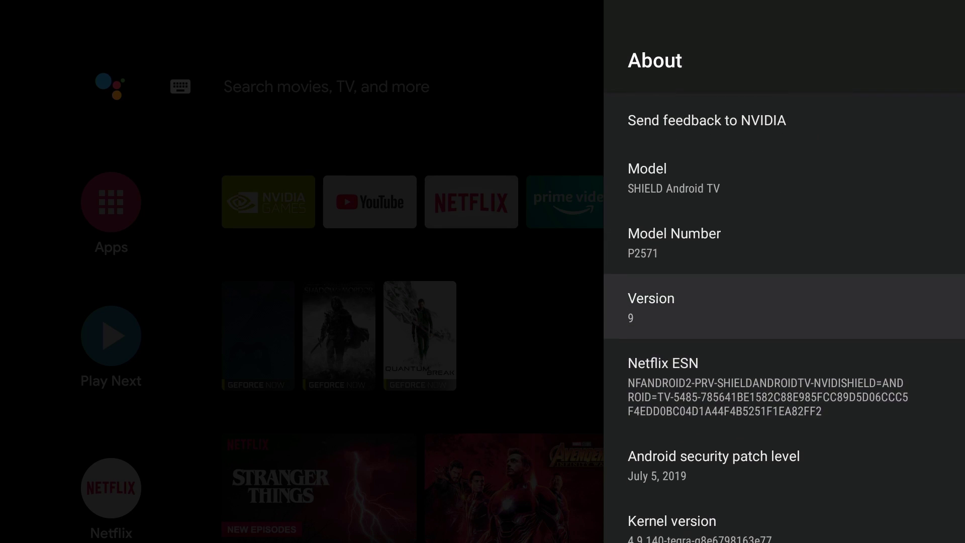
scroll("down", 3)
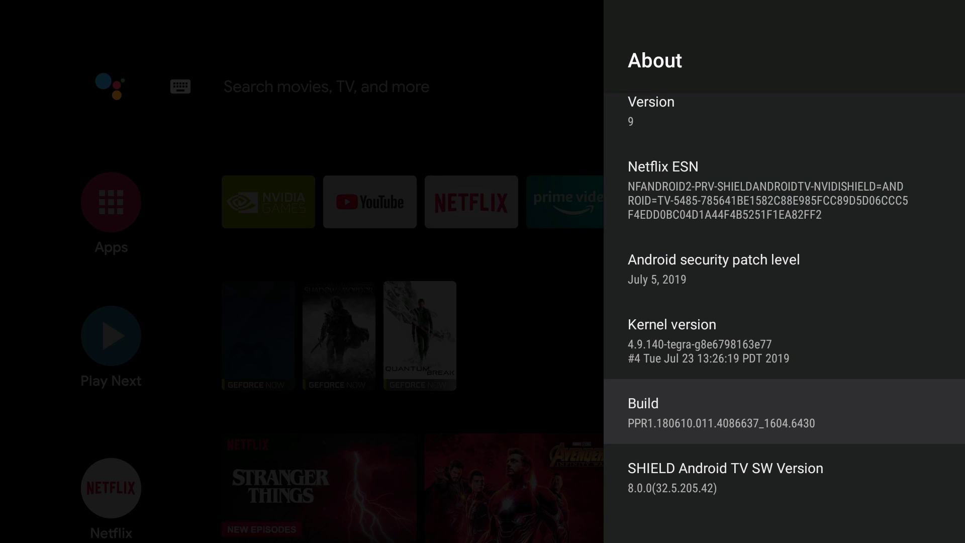
scroll("up", 3)
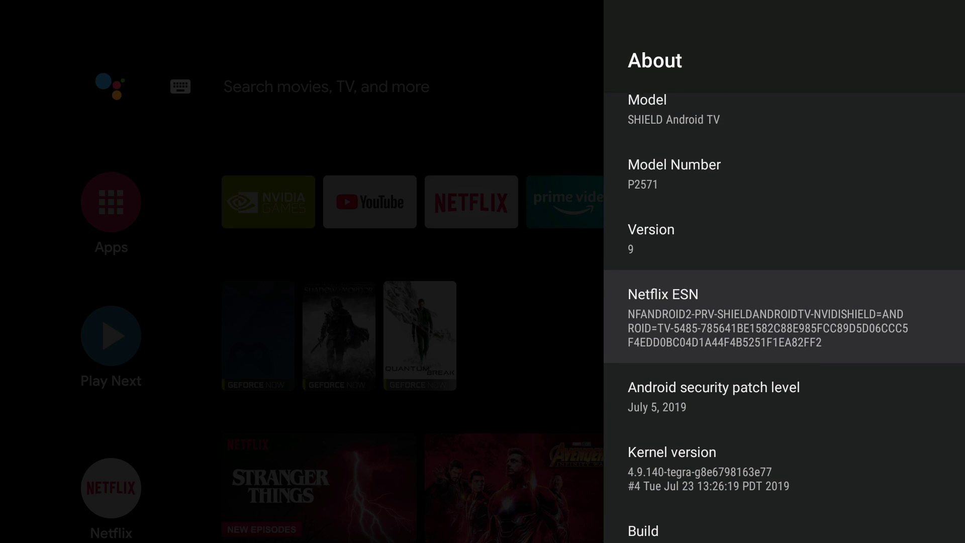
scroll("up", 3)
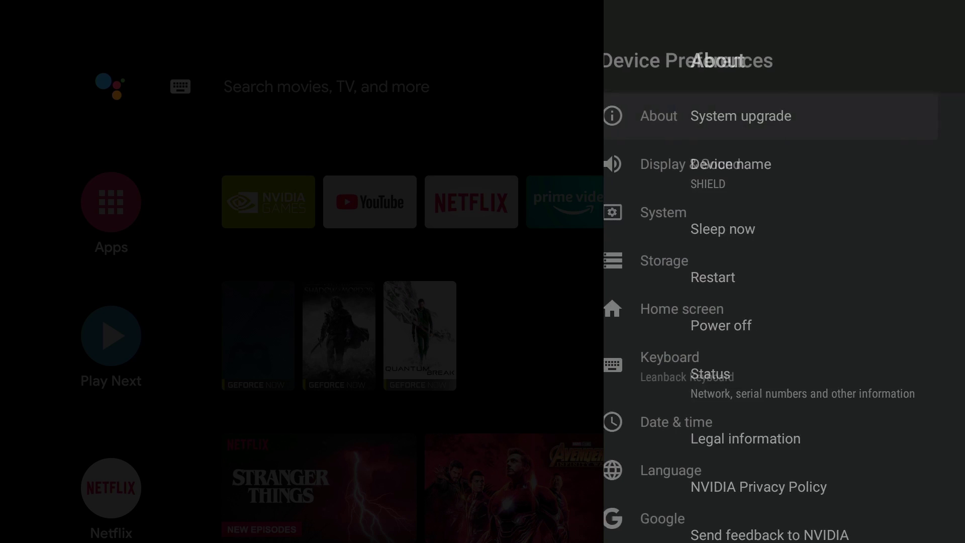
Back out of About toward the main Settings list and the home screen
key("Back")
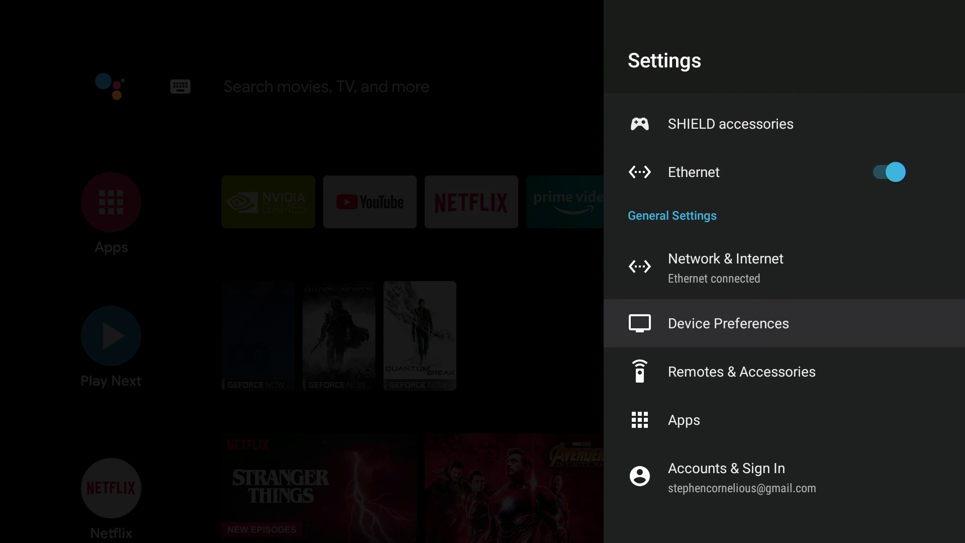
scroll("up", 3)
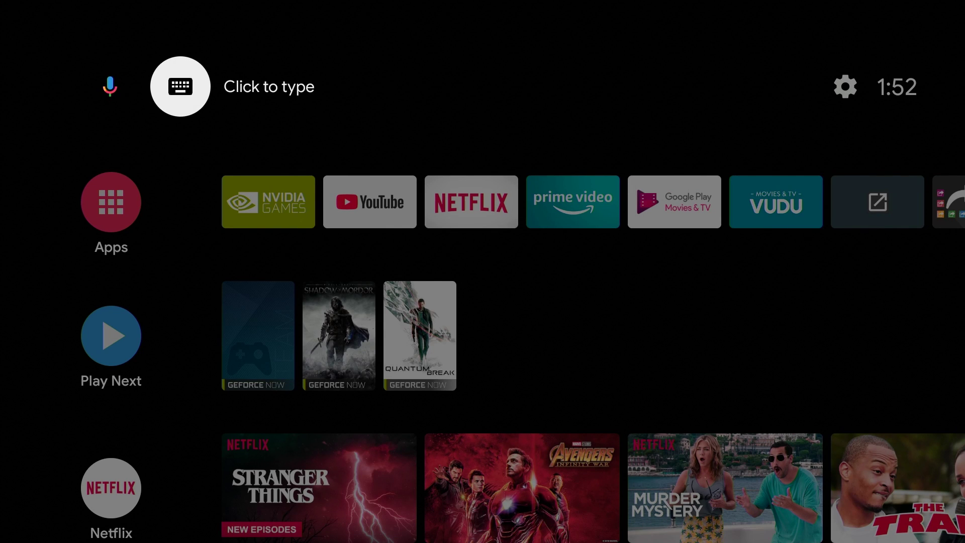
Briefly reopen Settings, then scroll the home screen down past Netflix and Featured to Apps Spotlight
left_click(369, 201)
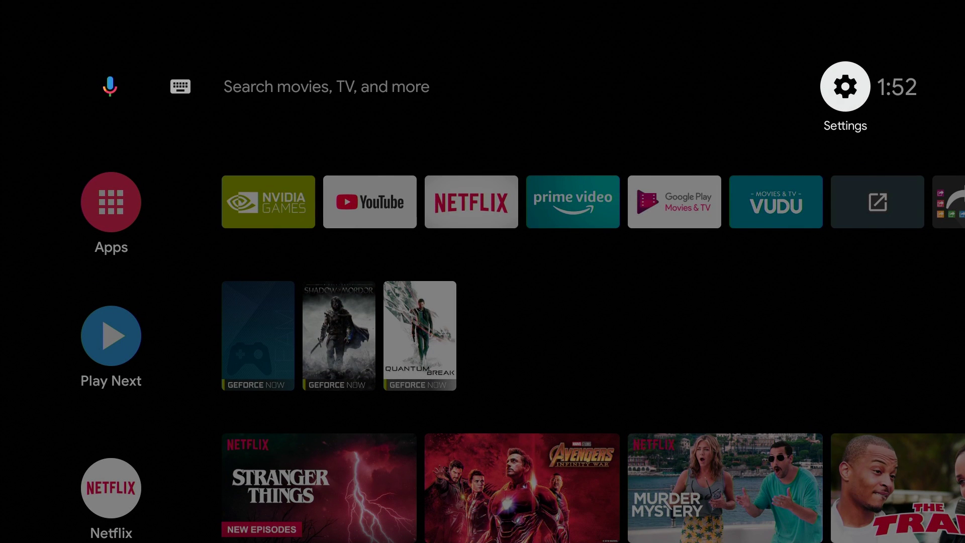
left_click(844, 86)
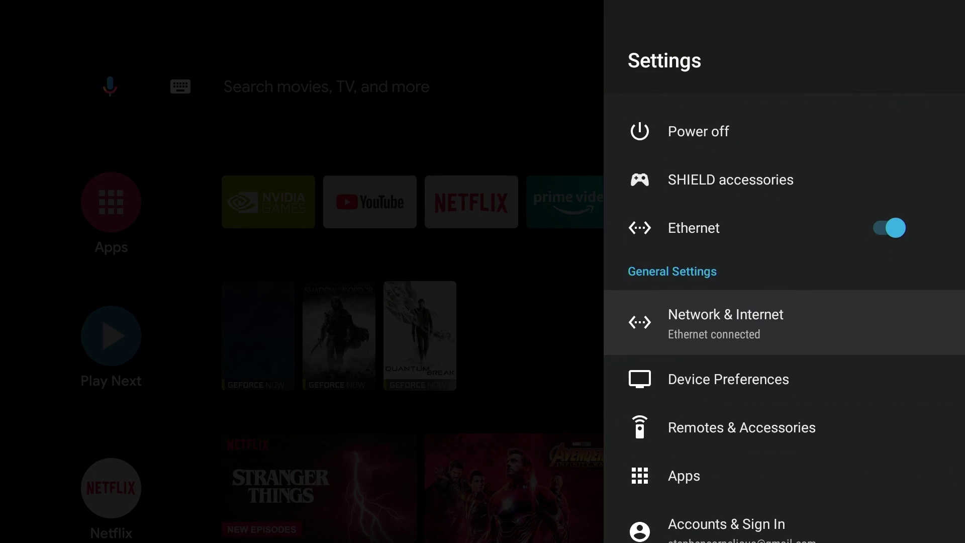
scroll("down", 3)
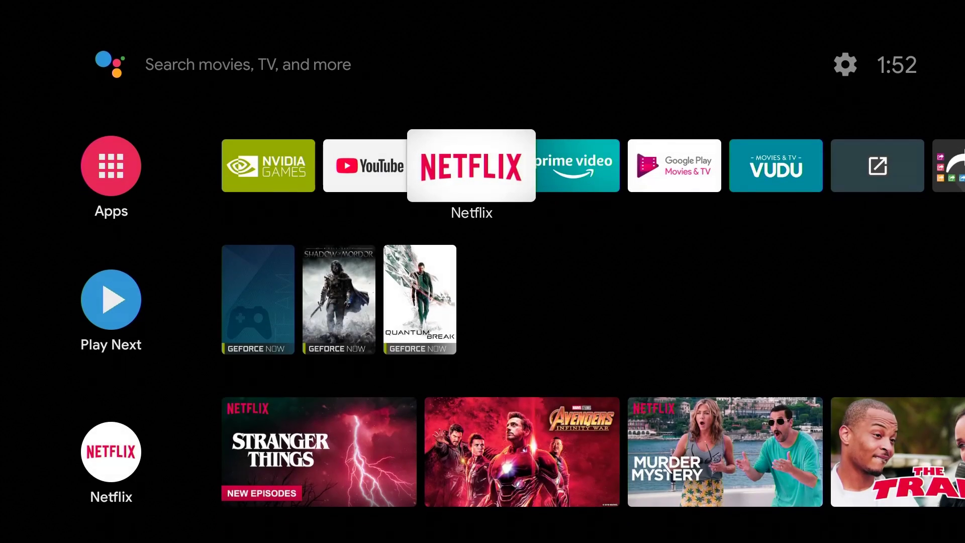
scroll("down", 3)
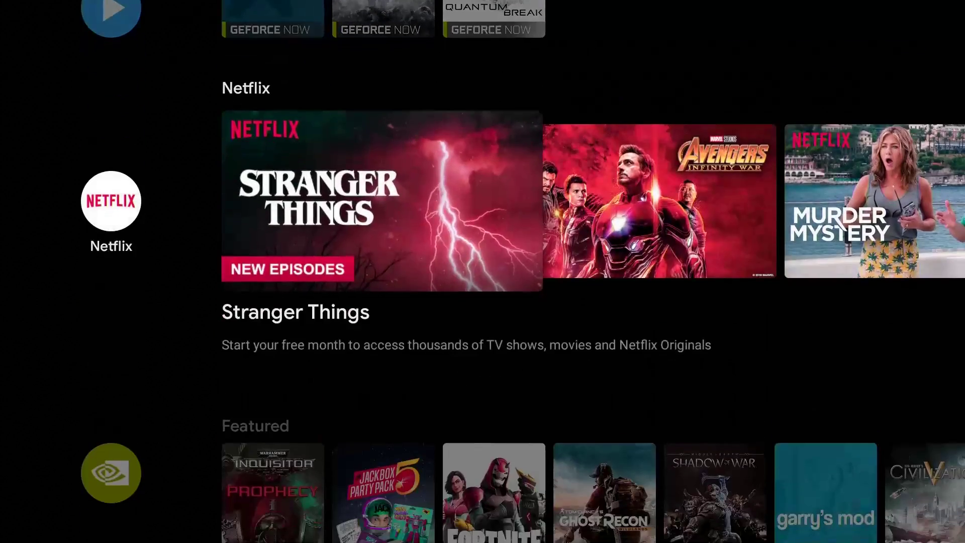
scroll("down", 3)
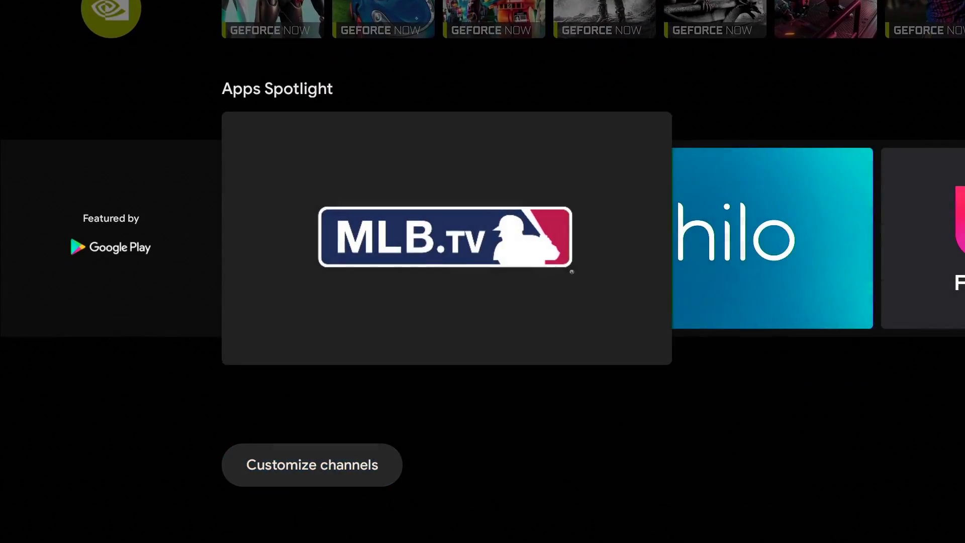